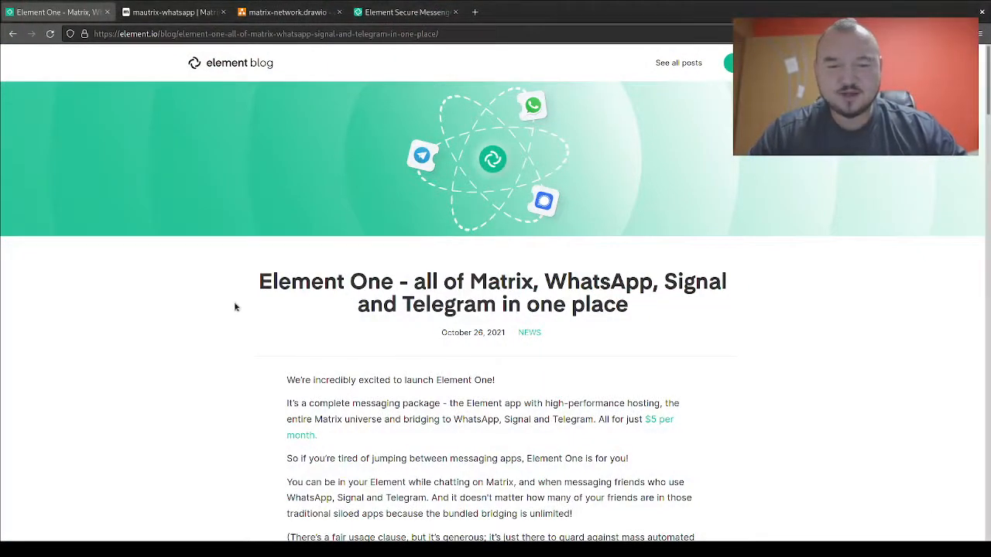
- Briefly highlight the post title, then switch to the mautrix-whatsapp bridge project page
{"action": "left_click_drag", "start_coordinate": [260, 280], "coordinate": [611, 281]}
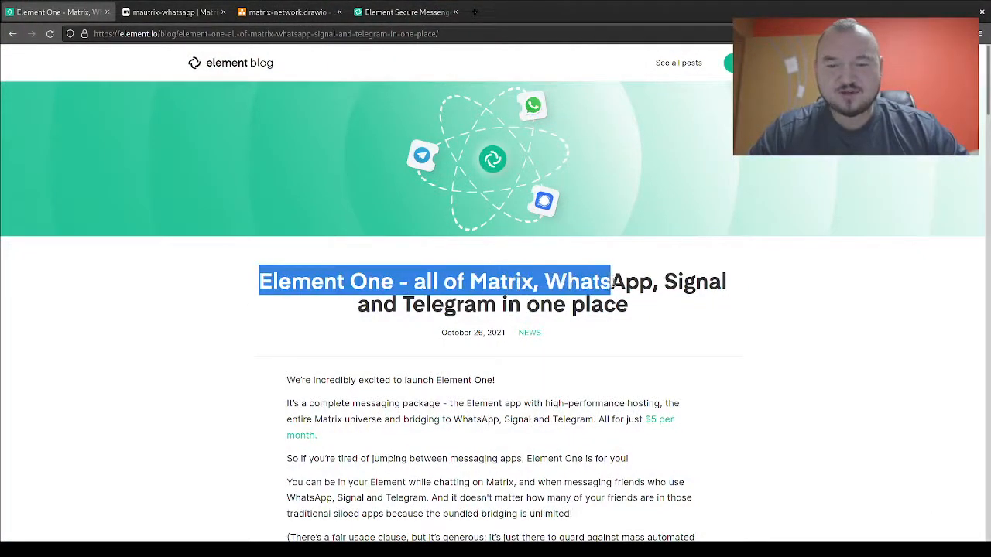
{"action": "left_click", "coordinate": [639, 310]}
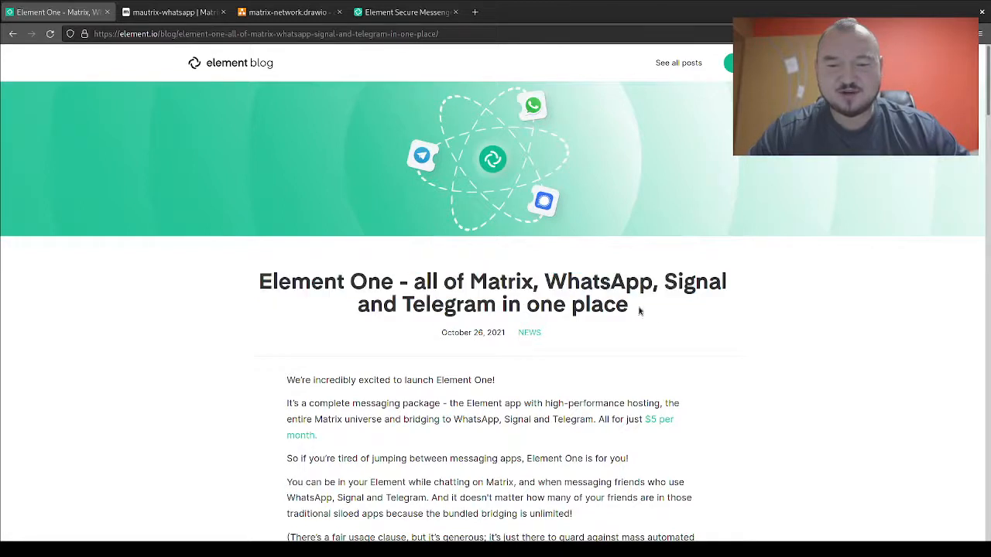
{"action": "mouse_move", "coordinate": [657, 316]}
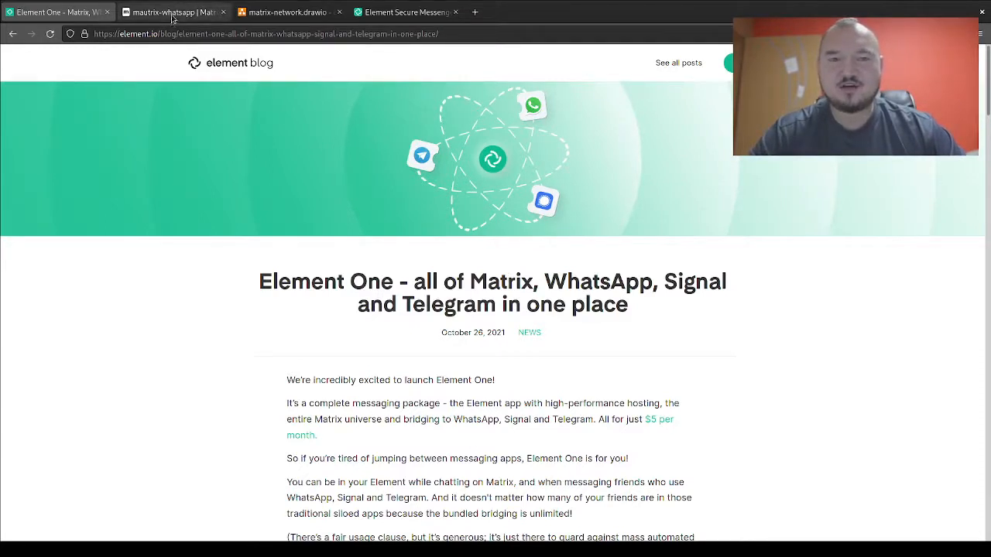
{"action": "left_click", "coordinate": [174, 12]}
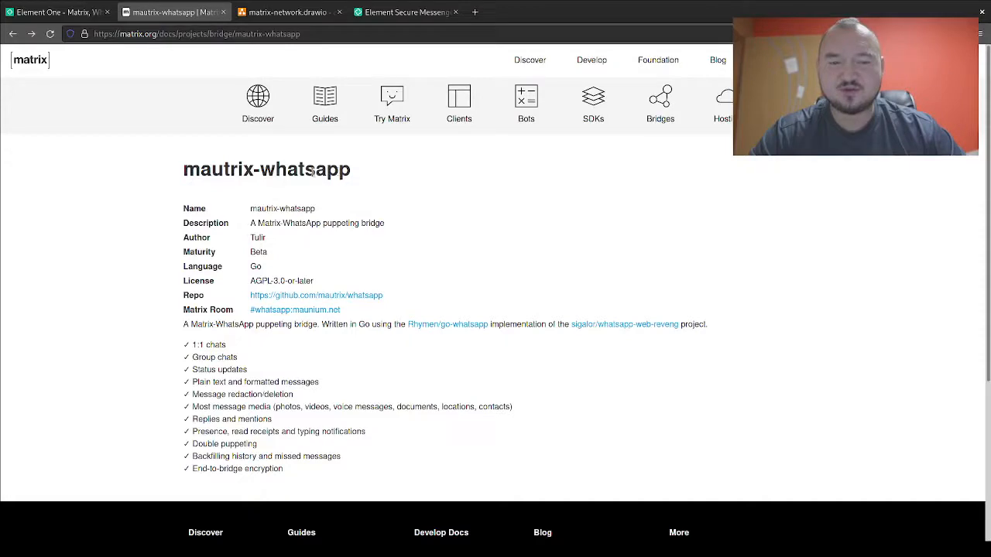
{"action": "mouse_move", "coordinate": [421, 189]}
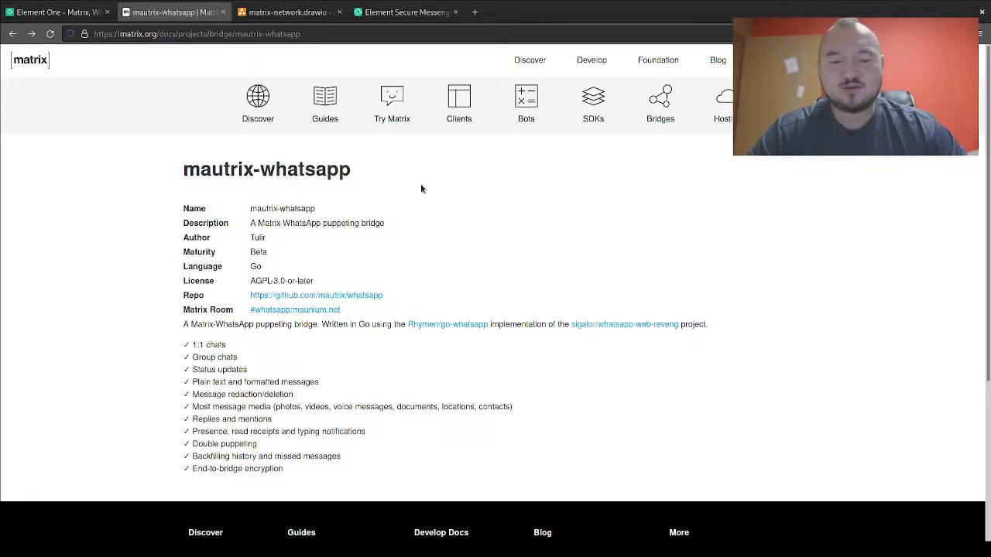
{"action": "mouse_move", "coordinate": [490, 261]}
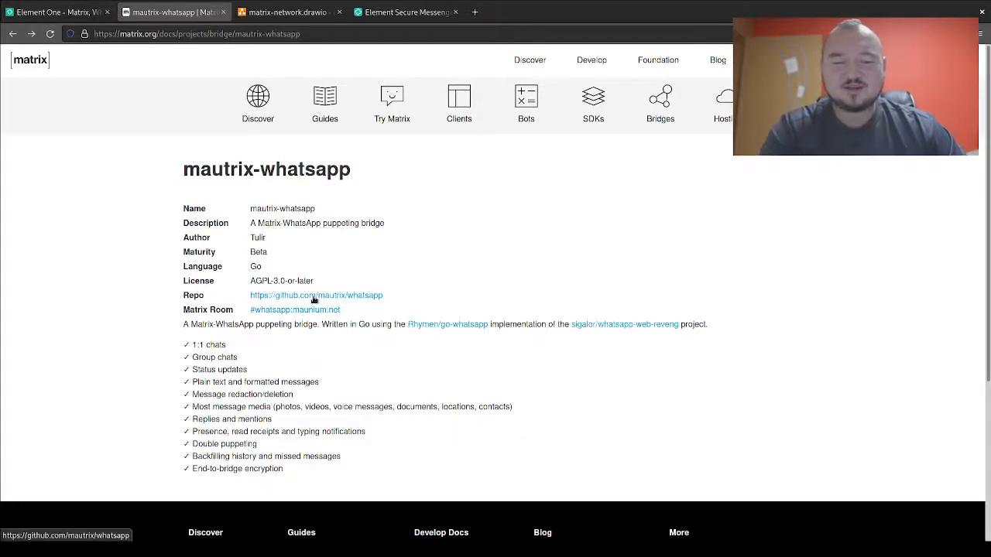
- Follow the mautrix docs link to the WhatsApp Bridge setup page on docs.mau.fi
{"action": "left_click", "coordinate": [315, 295]}
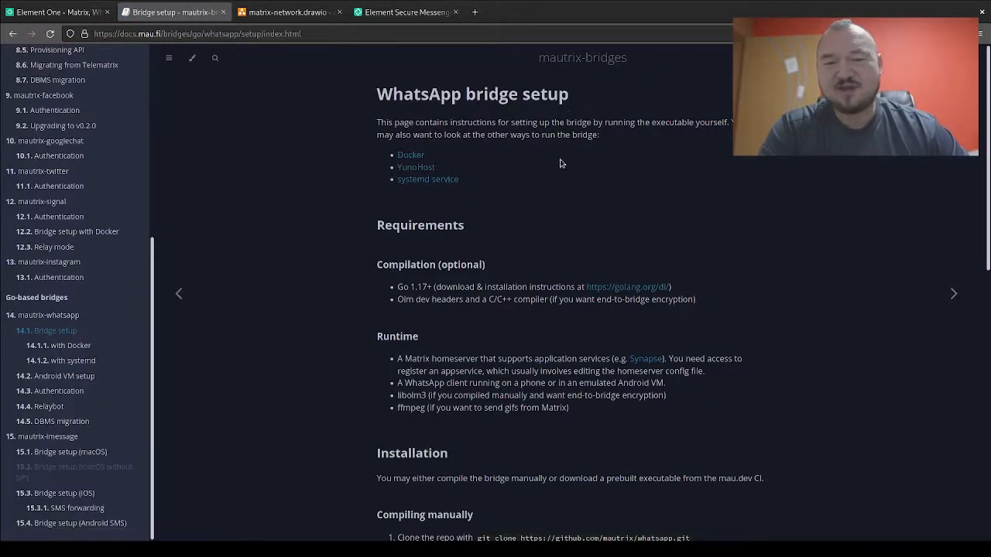
{"action": "mouse_move", "coordinate": [487, 172]}
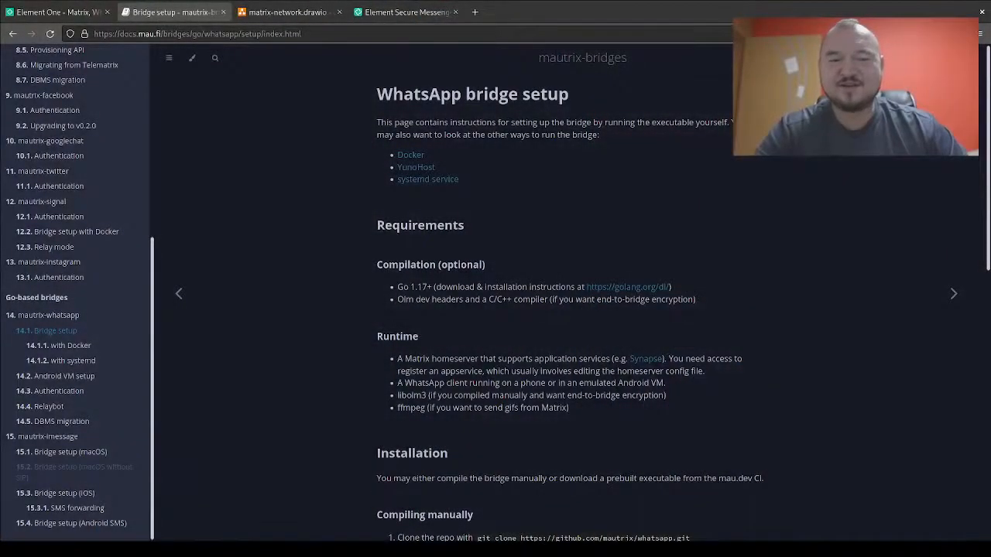
- Skim the Element One post and the bridge configuration docs, ending on the Element One post
{"action": "left_click", "coordinate": [54, 12]}
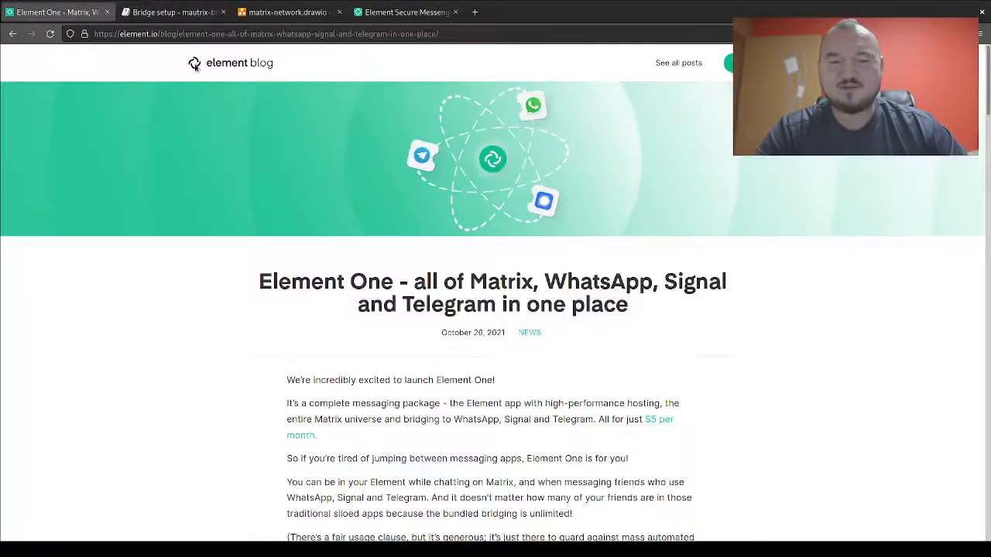
{"action": "scroll", "scroll_direction": "down", "scroll_amount": 3}
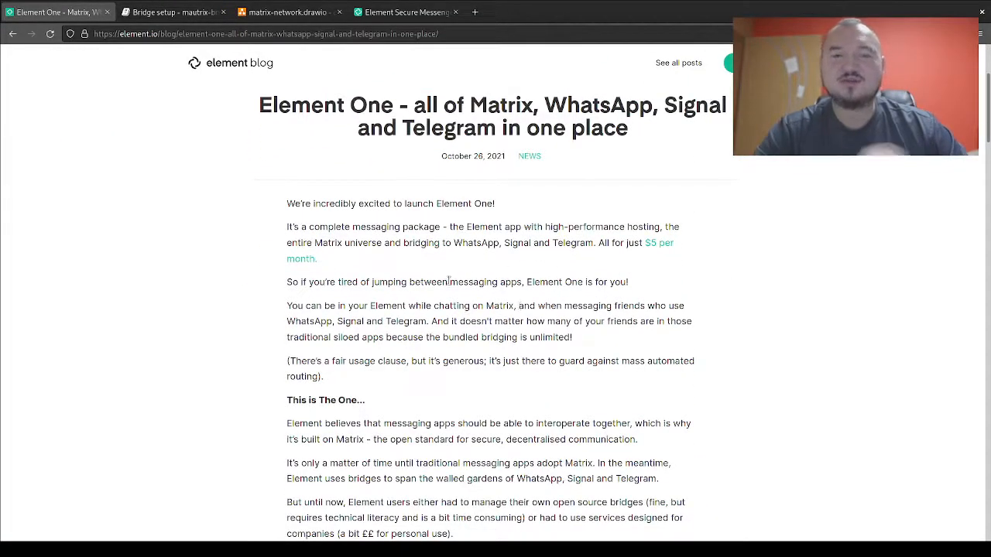
{"action": "left_click", "coordinate": [174, 12]}
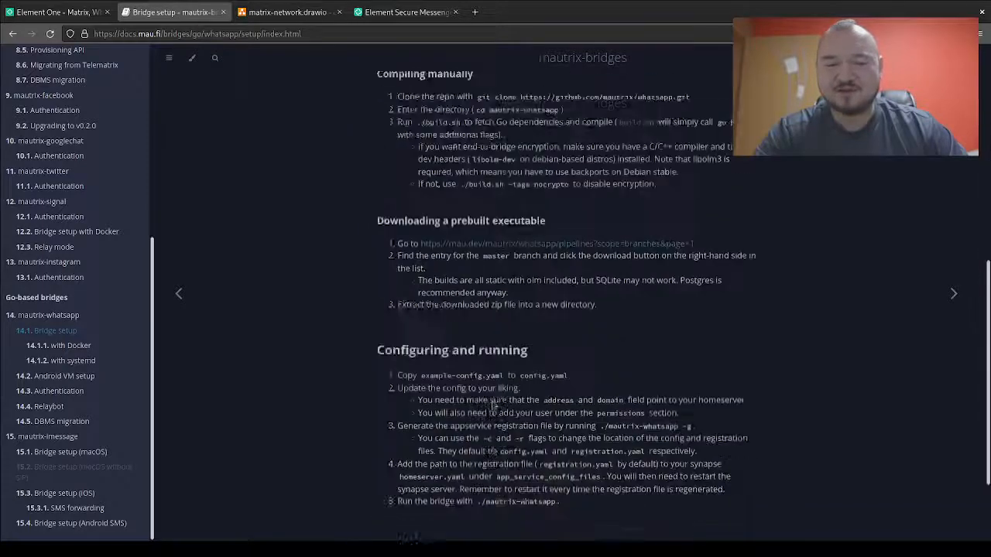
{"action": "scroll", "scroll_direction": "down", "scroll_amount": 3}
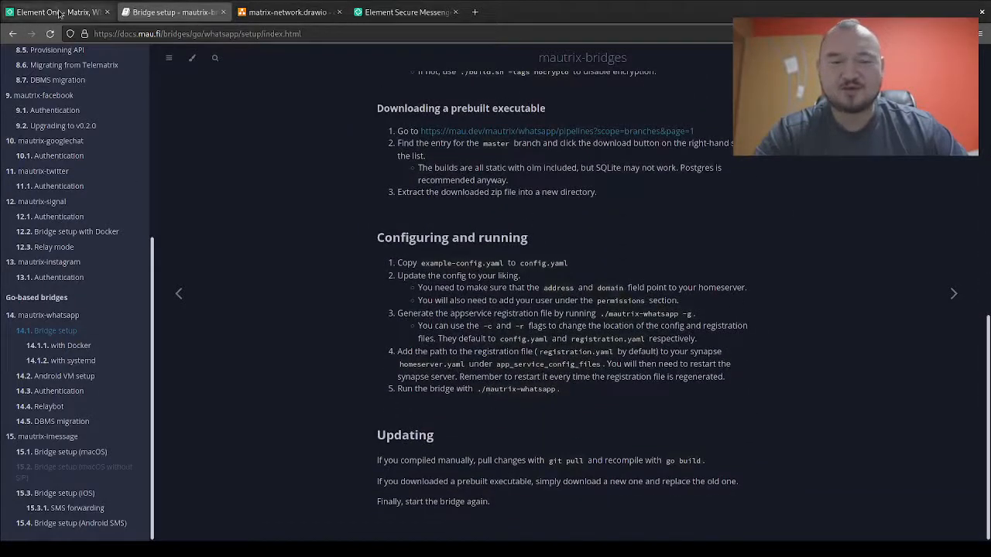
{"action": "left_click", "coordinate": [55, 12]}
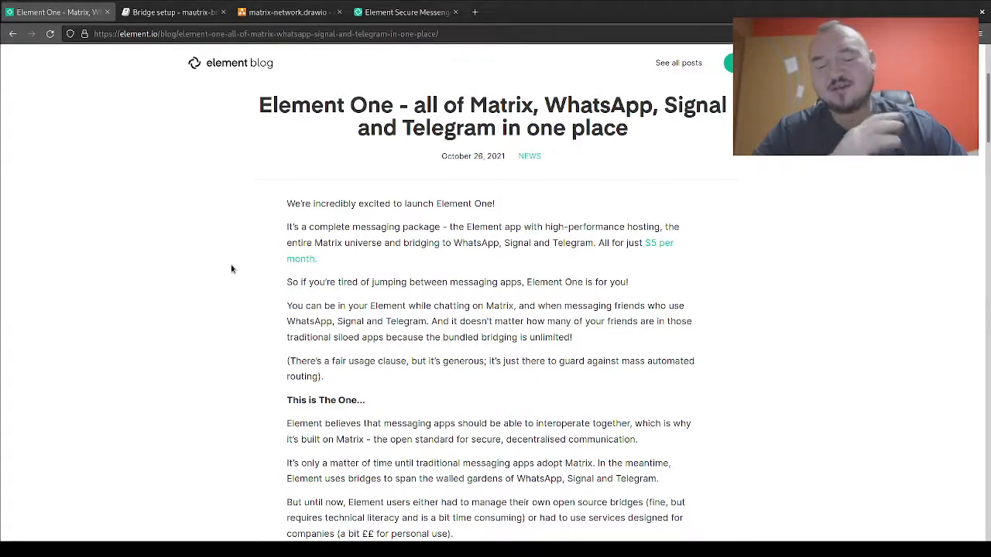
{"action": "mouse_move", "coordinate": [236, 298]}
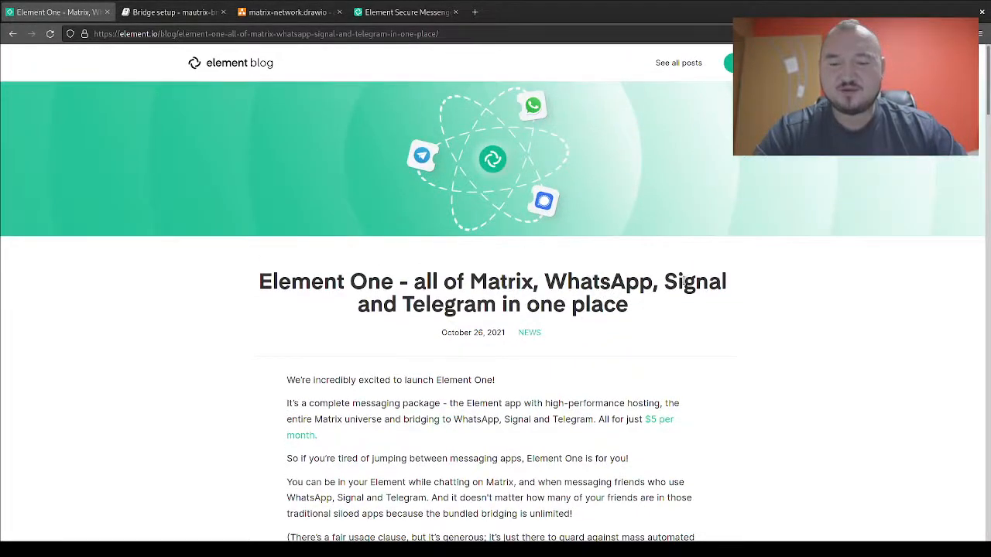
- Scroll to 'This is The One' and highlight the sentence about Element's WhatsApp, Signal, Telegram bridges
{"action": "scroll", "scroll_direction": "down", "scroll_amount": 3}
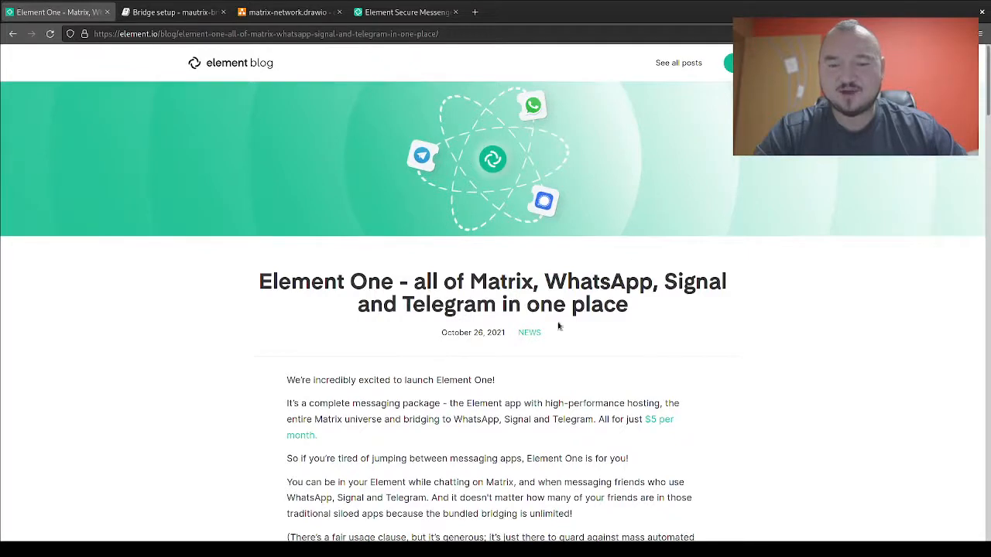
{"action": "scroll", "scroll_direction": "down", "scroll_amount": 3}
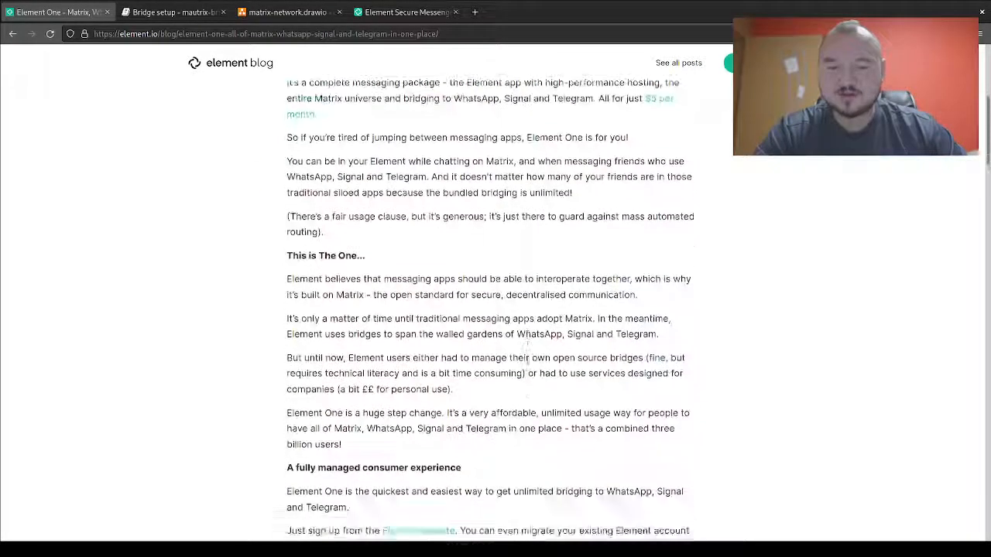
{"action": "scroll", "scroll_direction": "down", "scroll_amount": 3}
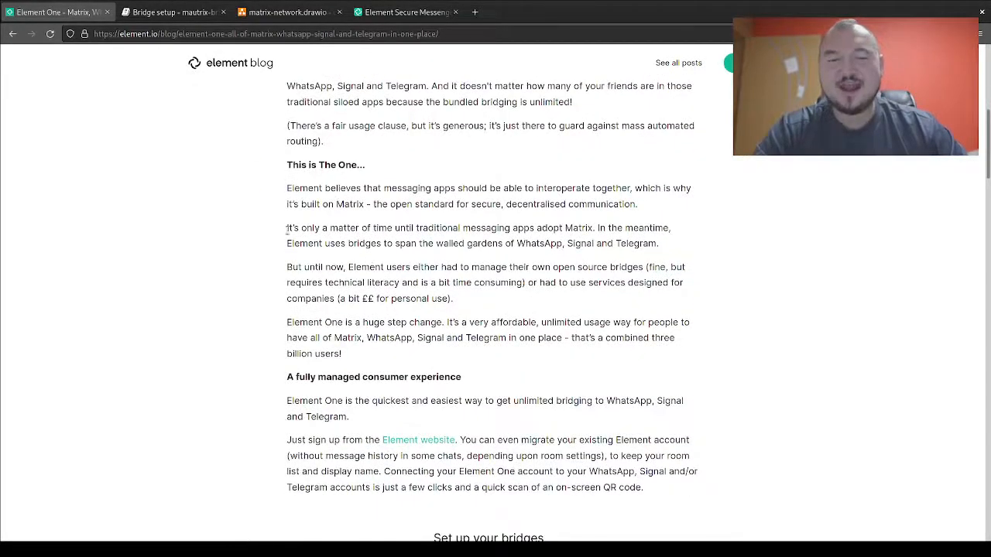
{"action": "left_click_drag", "start_coordinate": [286, 228], "coordinate": [662, 243]}
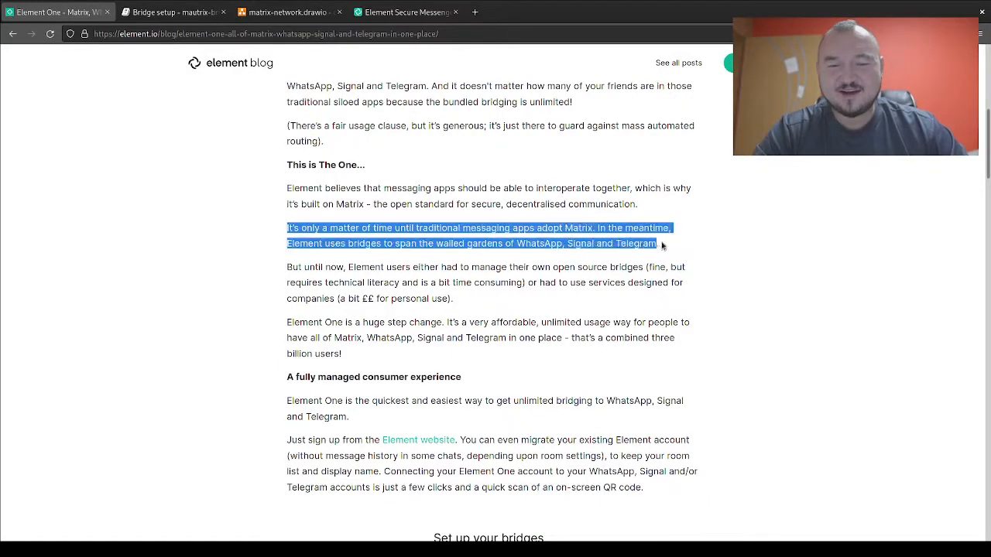
{"action": "left_click", "coordinate": [429, 232]}
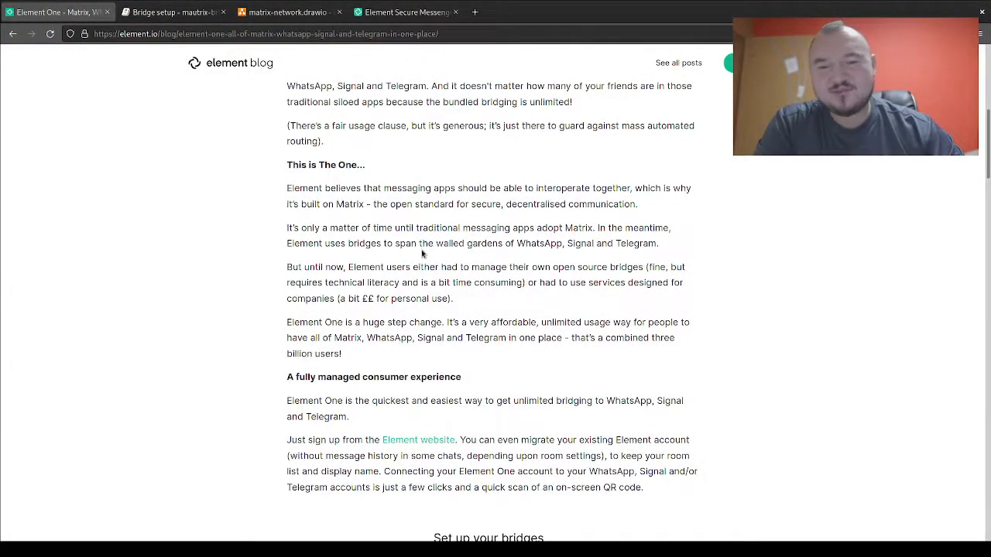
{"action": "mouse_move", "coordinate": [601, 263]}
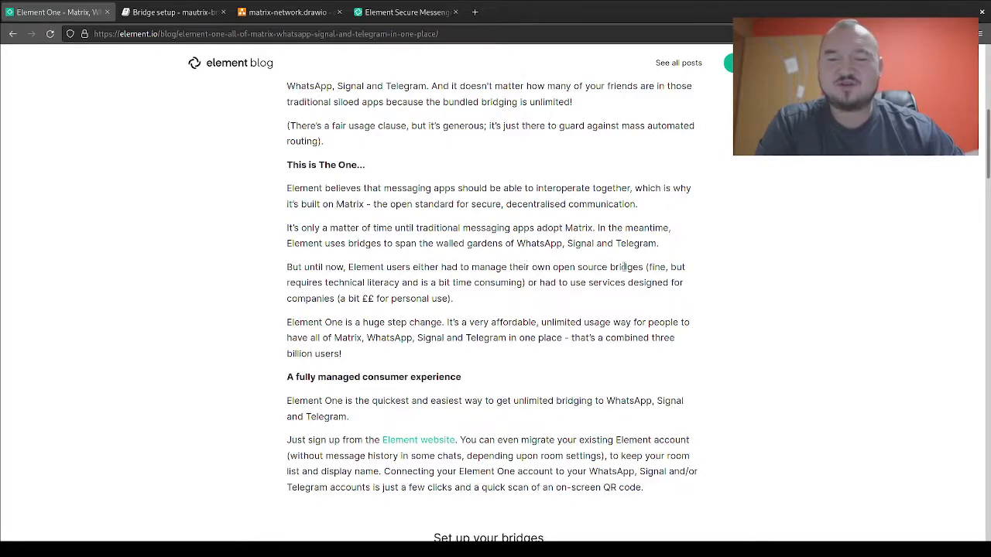
- Scroll the Element One post down to 'Set up your bridges' with WhatsApp, Telegram and Signal
{"action": "scroll", "scroll_direction": "up", "scroll_amount": 3}
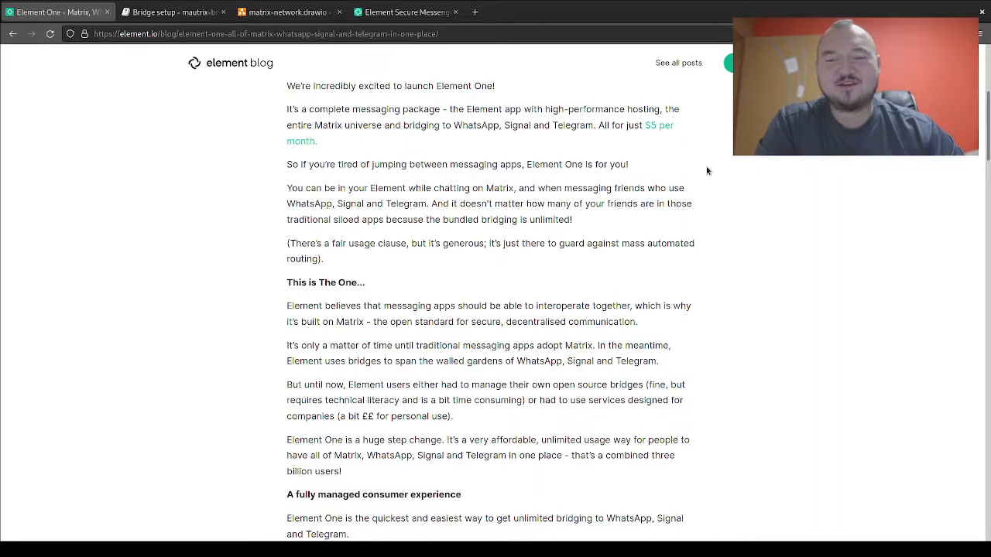
{"action": "mouse_move", "coordinate": [715, 165]}
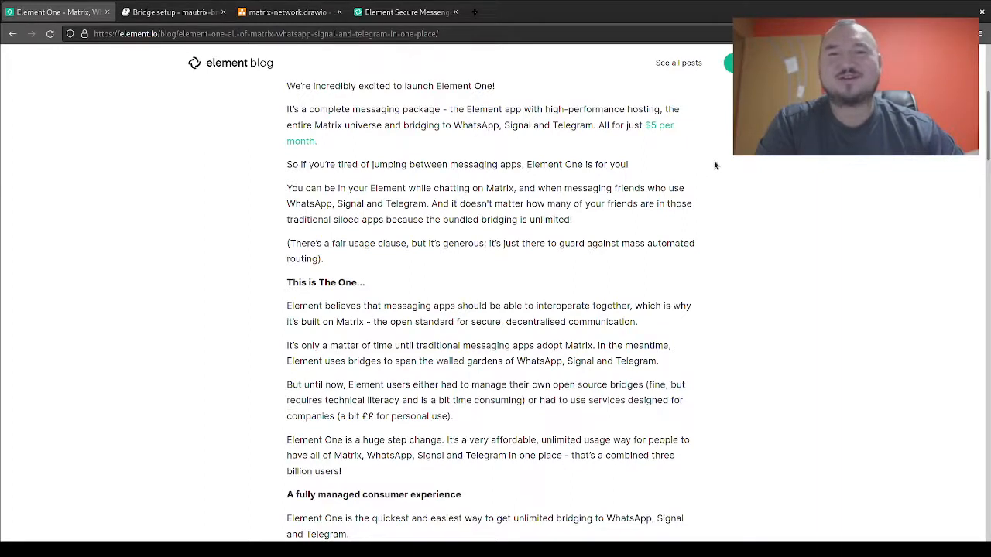
{"action": "mouse_move", "coordinate": [518, 158]}
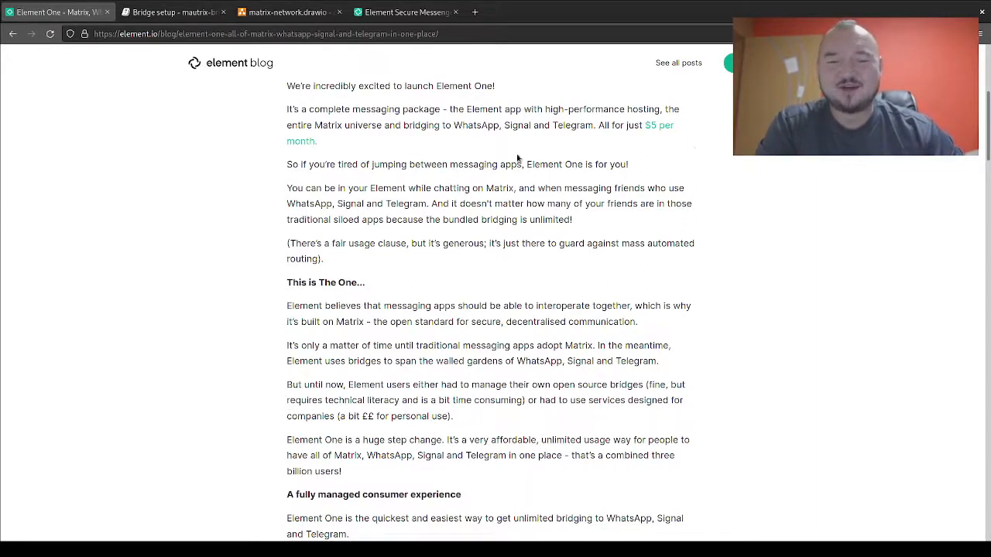
{"action": "mouse_move", "coordinate": [662, 165]}
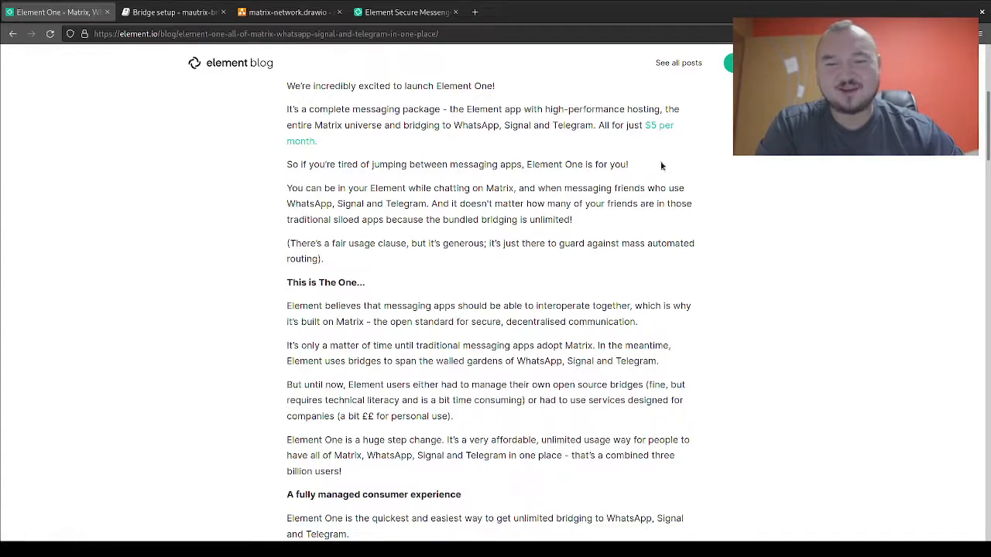
{"action": "mouse_move", "coordinate": [657, 130]}
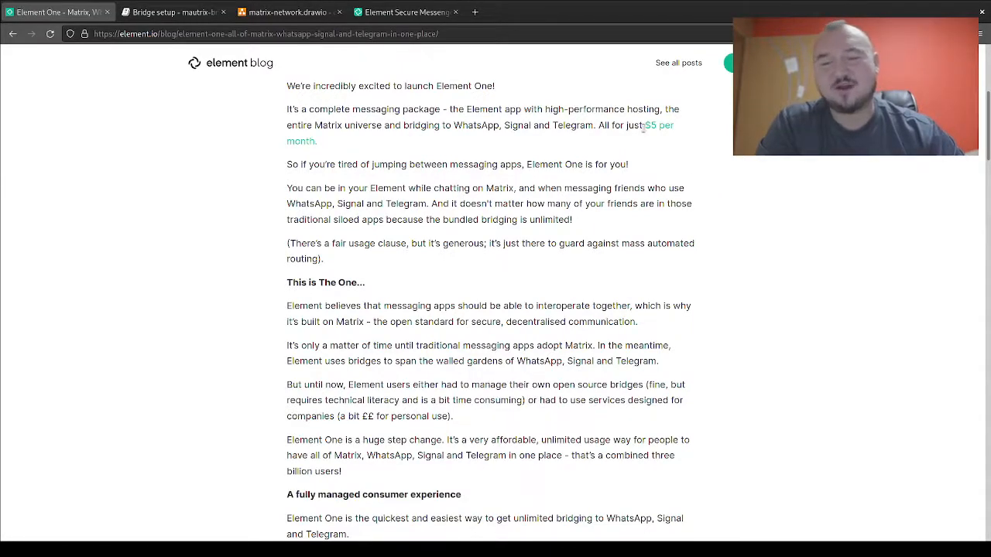
{"action": "scroll", "scroll_direction": "down", "scroll_amount": 3}
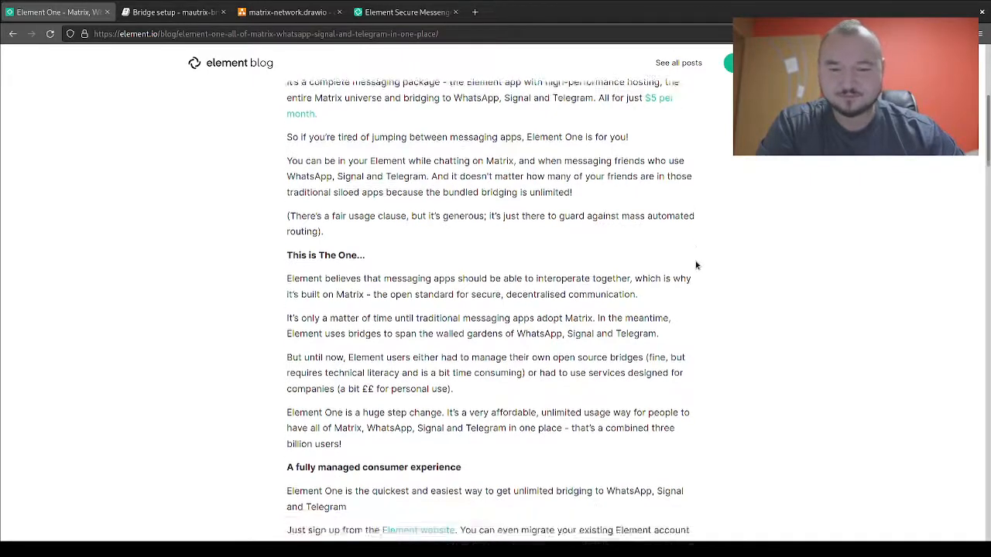
{"action": "scroll", "scroll_direction": "down", "scroll_amount": 3}
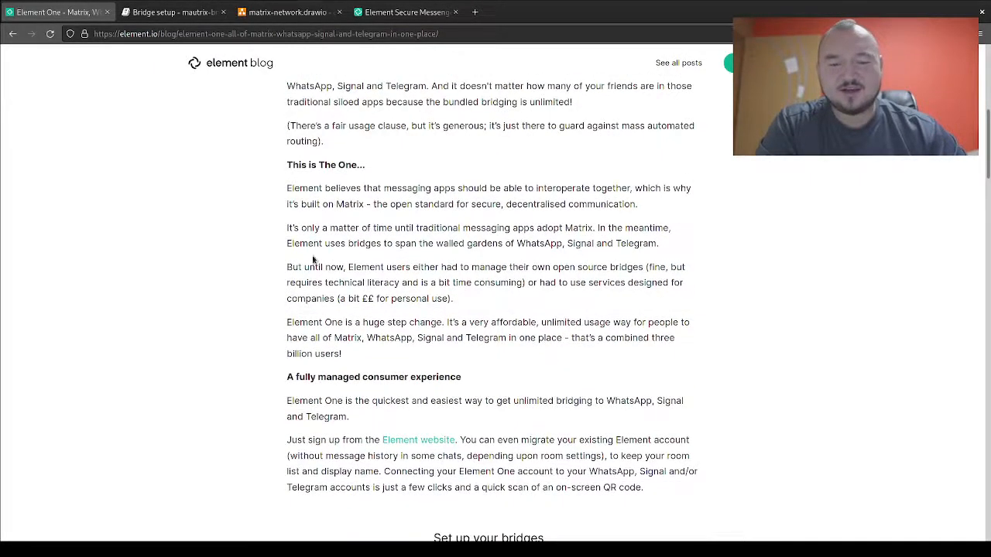
{"action": "scroll", "scroll_direction": "down", "scroll_amount": 3}
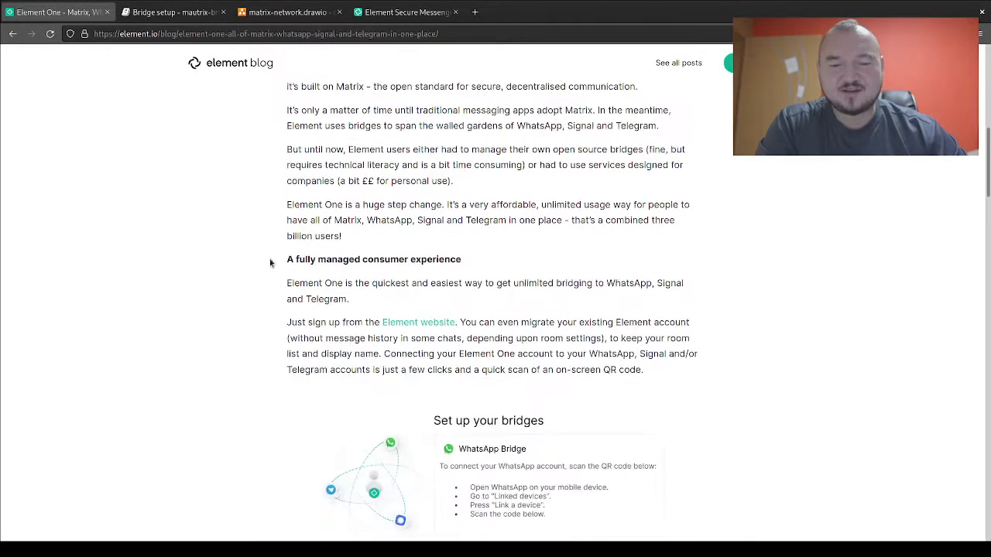
{"action": "scroll", "scroll_direction": "down", "scroll_amount": 3}
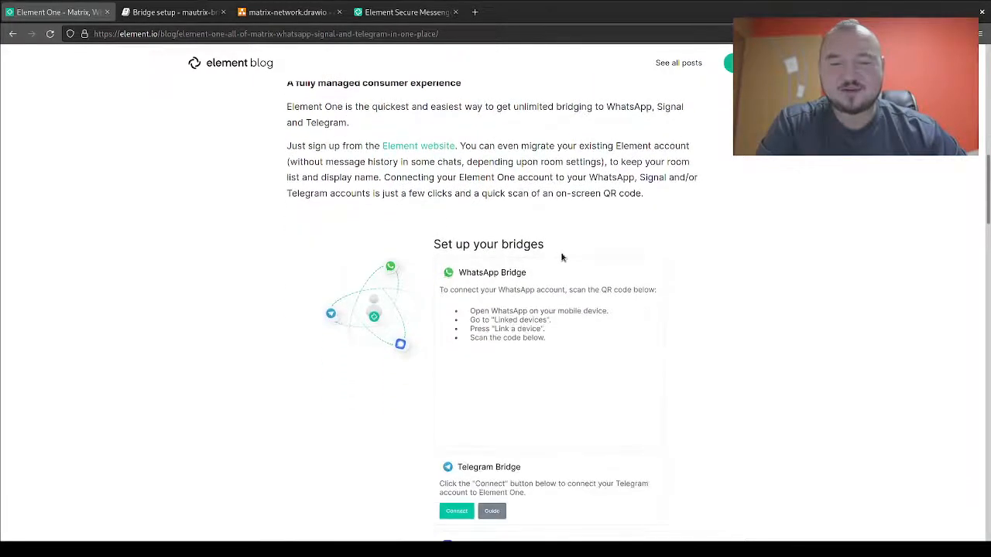
{"action": "scroll", "scroll_direction": "down", "scroll_amount": 3}
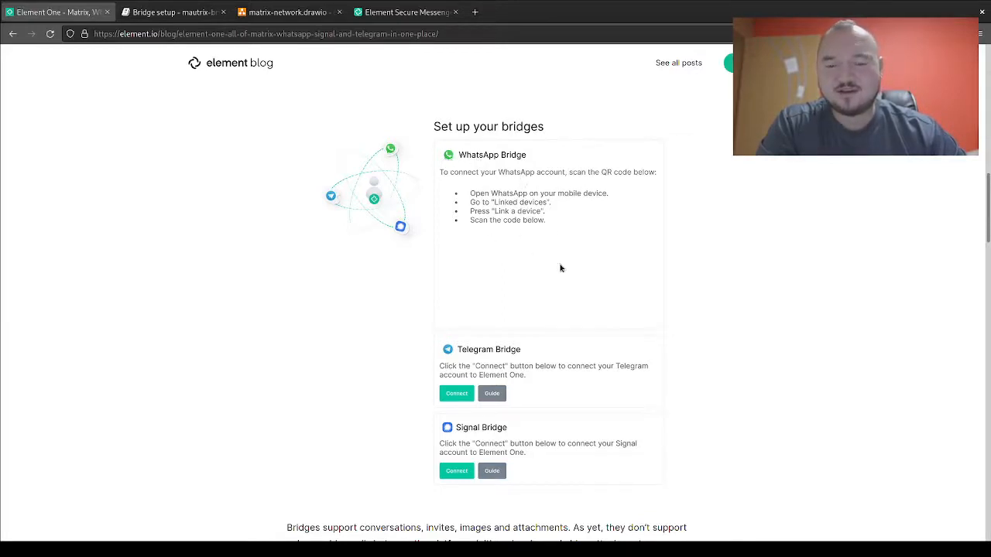
{"action": "mouse_move", "coordinate": [606, 248]}
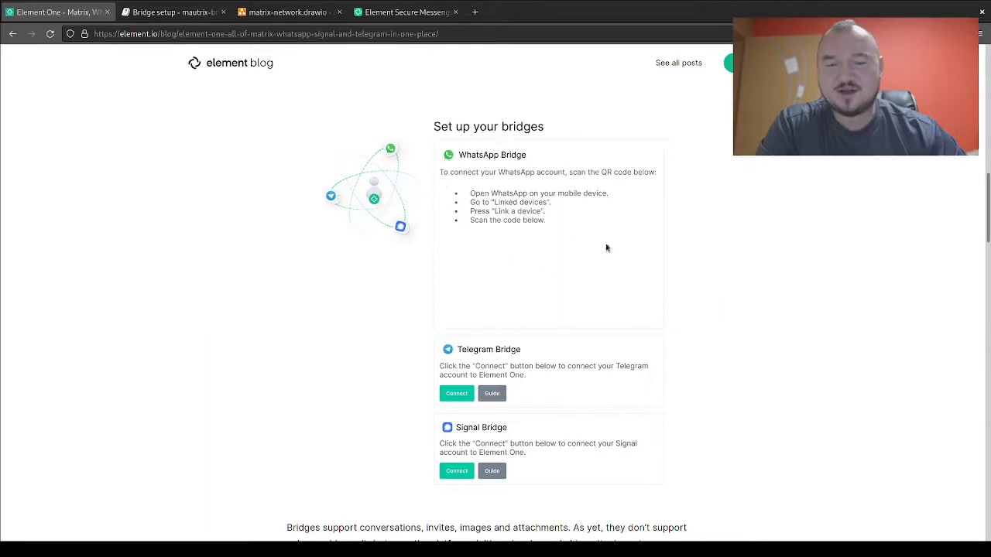
{"action": "mouse_move", "coordinate": [511, 189]}
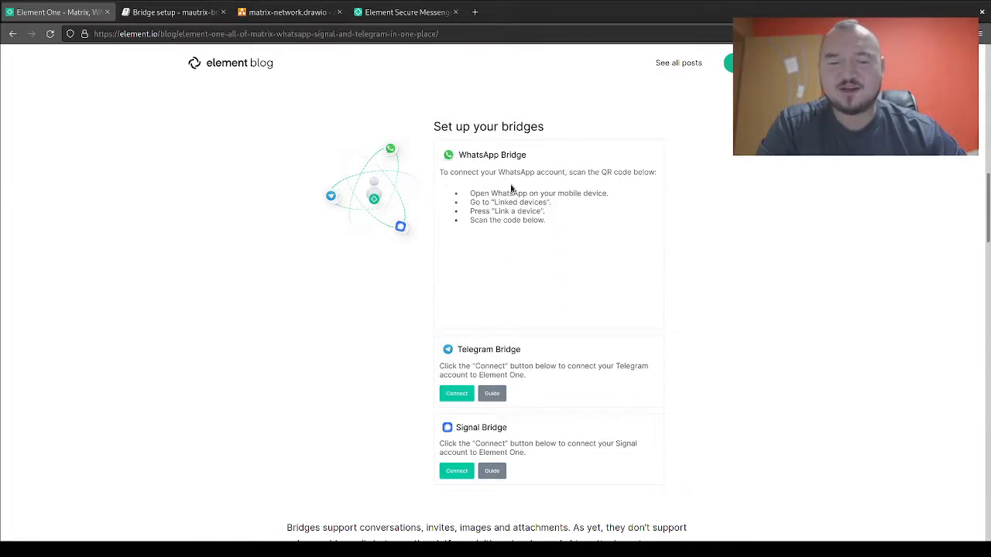
{"action": "mouse_move", "coordinate": [453, 365]}
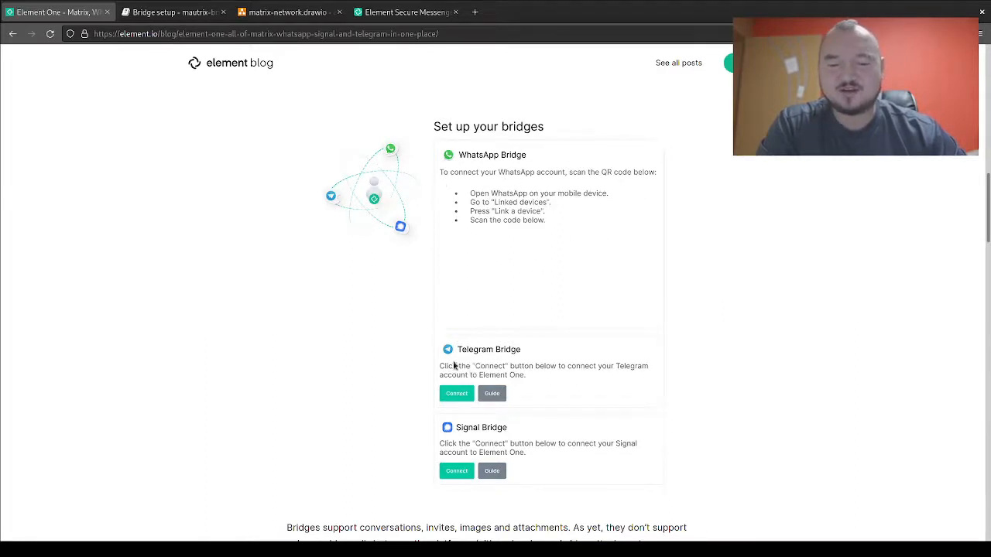
{"action": "mouse_move", "coordinate": [541, 250]}
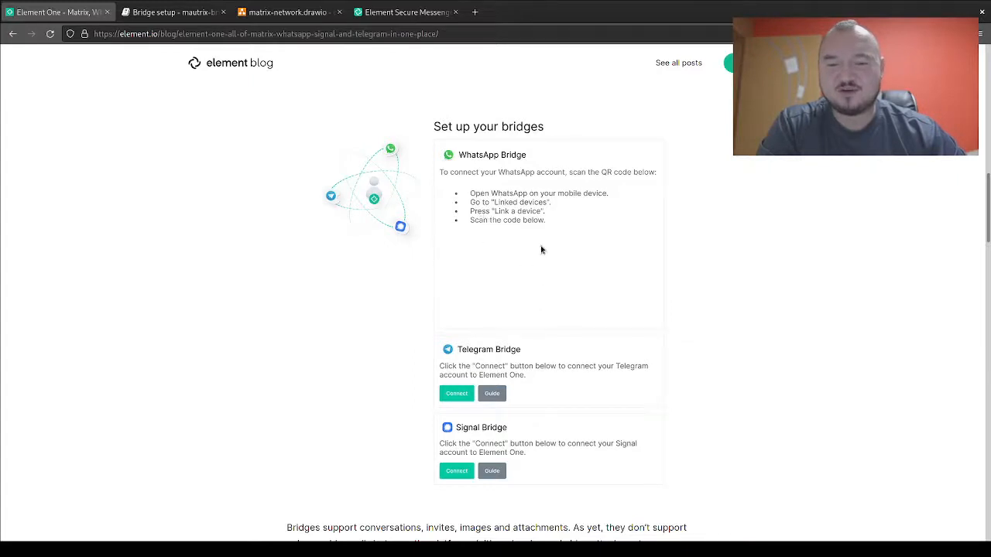
{"action": "mouse_move", "coordinate": [509, 254]}
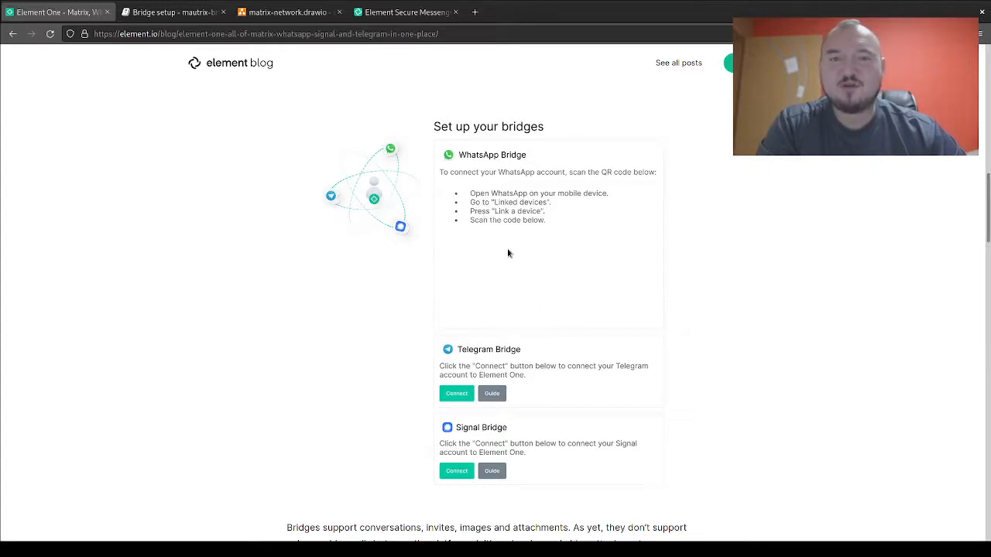
{"action": "mouse_move", "coordinate": [401, 155]}
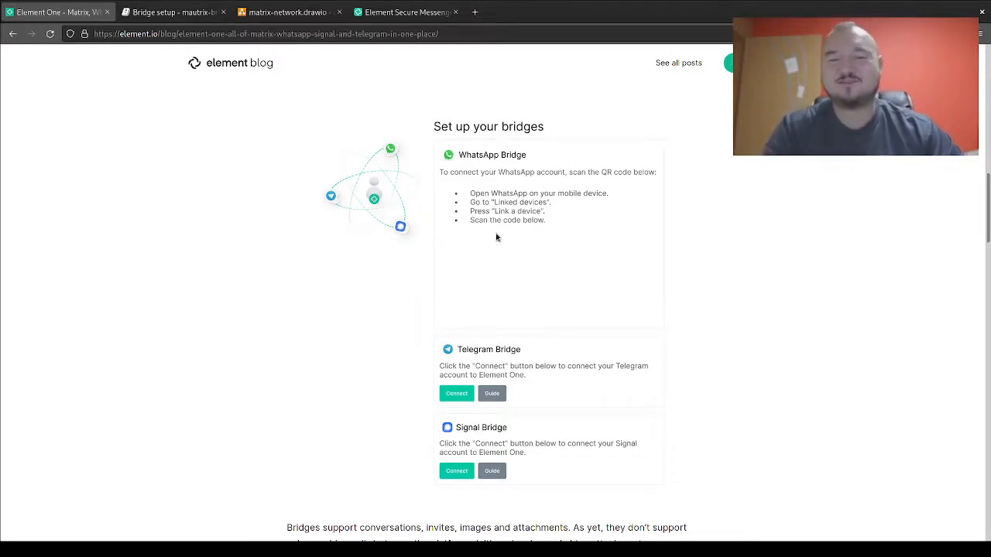
- Scroll to 'Caveat emptor', which explains that bridging breaks end-to-end encryption
{"action": "scroll", "scroll_direction": "down", "scroll_amount": 3}
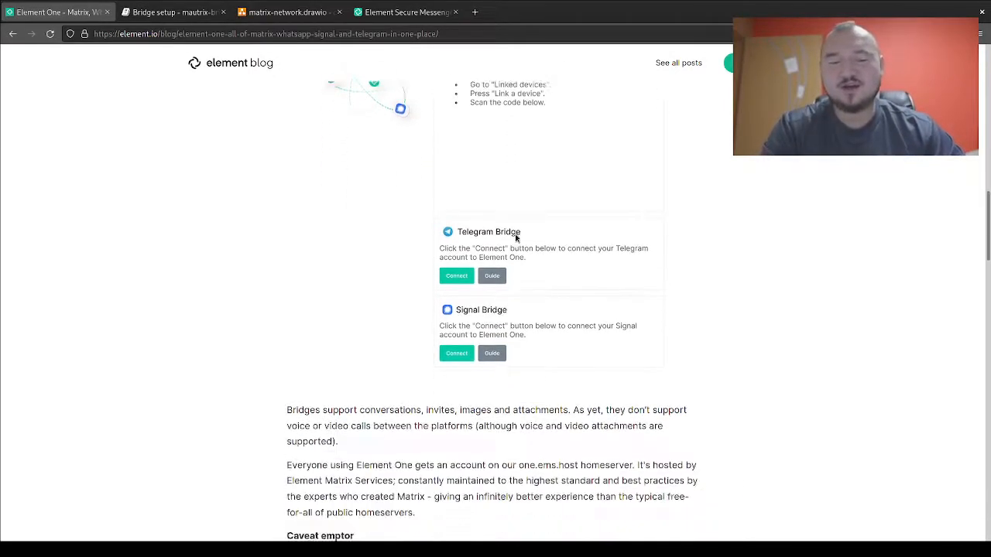
{"action": "scroll", "scroll_direction": "down", "scroll_amount": 3}
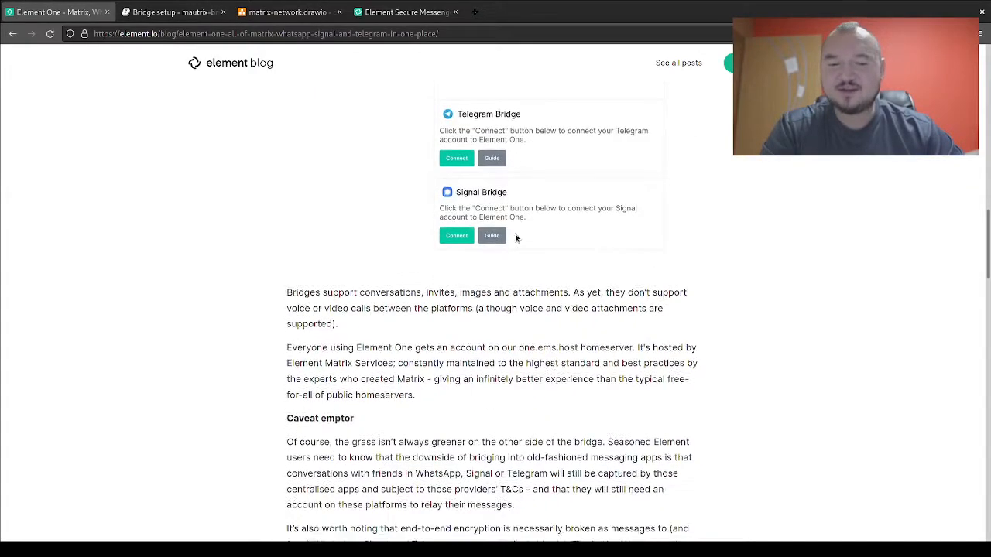
{"action": "mouse_move", "coordinate": [540, 242]}
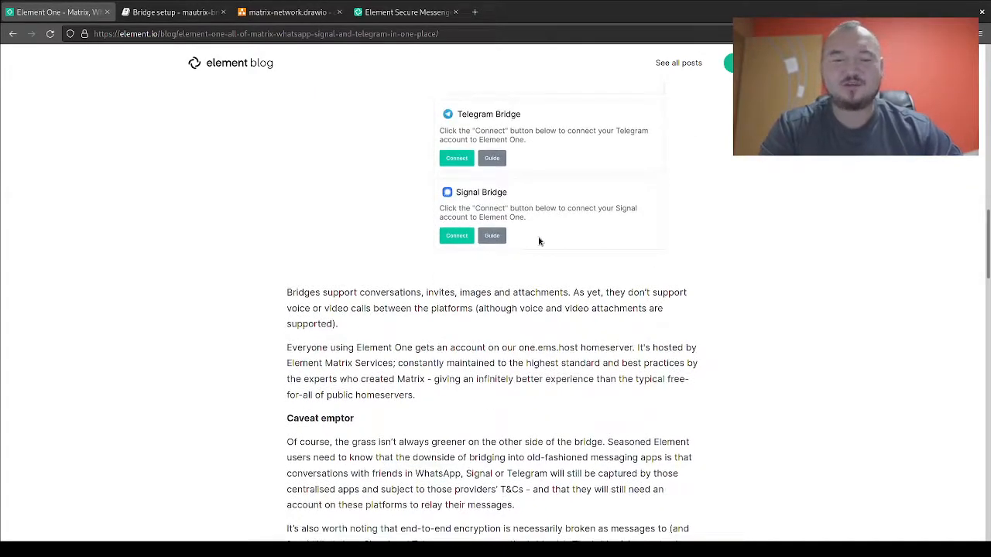
{"action": "mouse_move", "coordinate": [544, 273]}
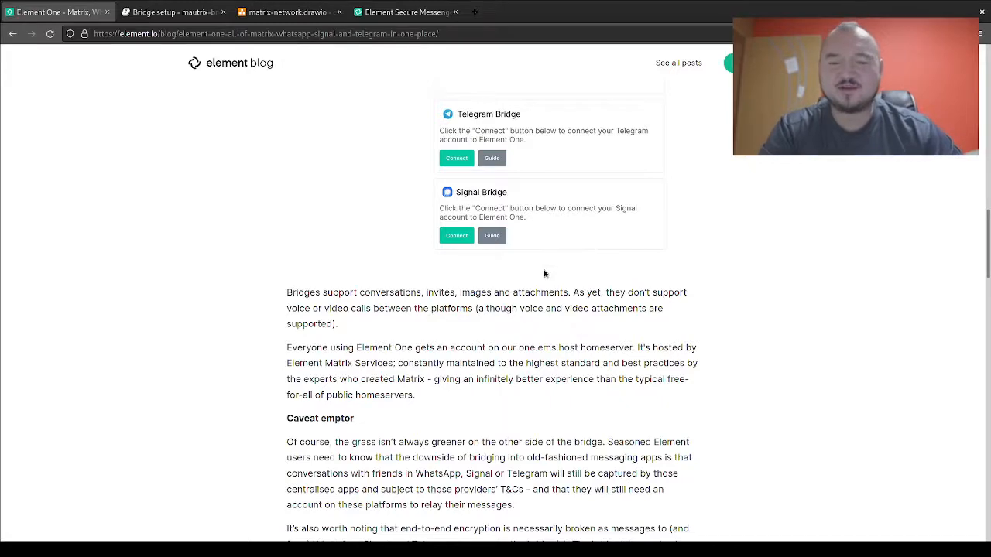
{"action": "scroll", "scroll_direction": "down", "scroll_amount": 3}
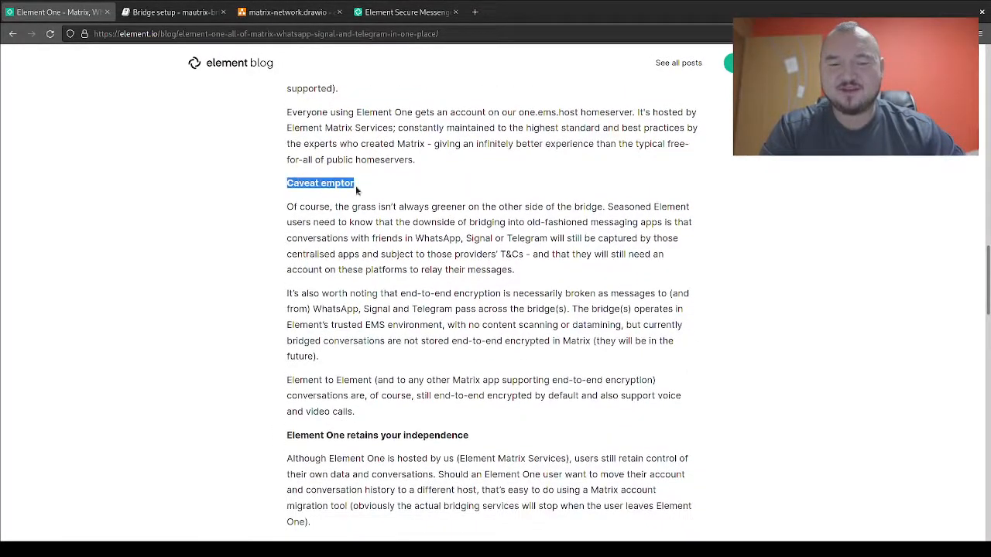
{"action": "mouse_move", "coordinate": [497, 188]}
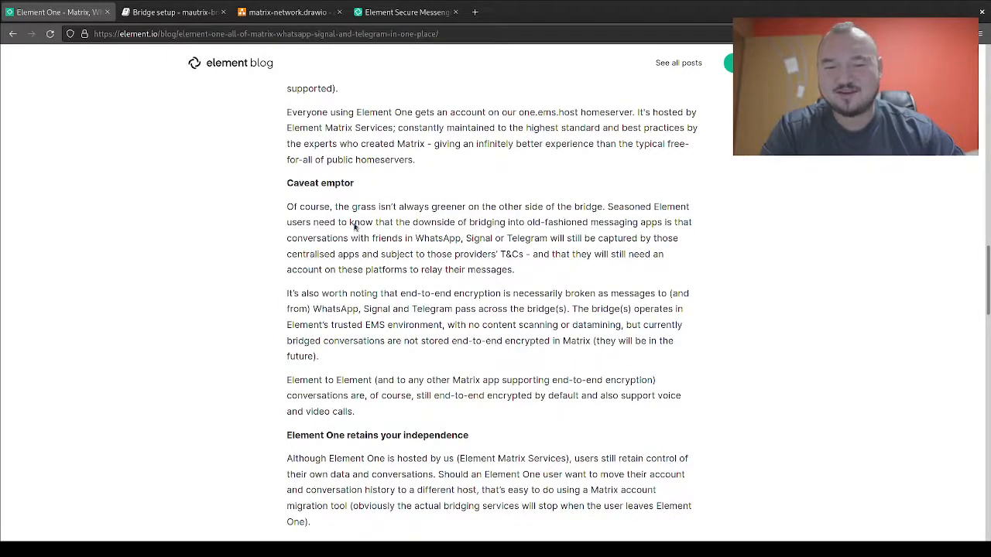
{"action": "scroll", "scroll_direction": "up", "scroll_amount": 3}
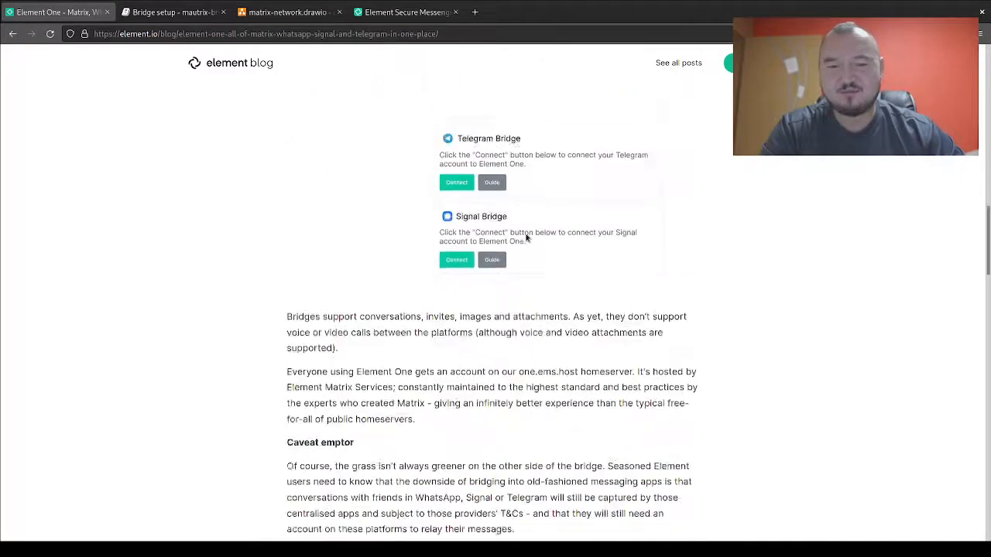
{"action": "scroll", "scroll_direction": "down", "scroll_amount": 3}
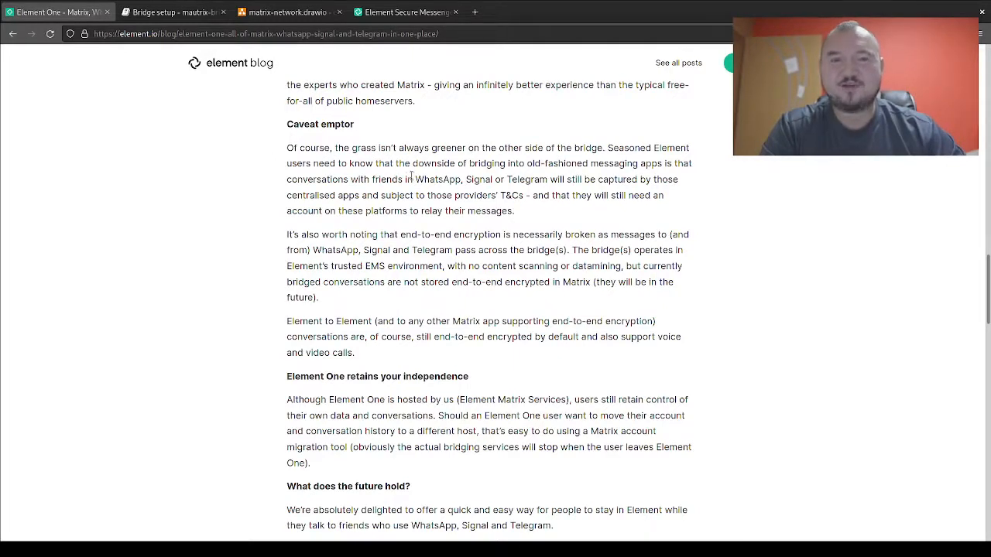
{"action": "mouse_move", "coordinate": [390, 141]}
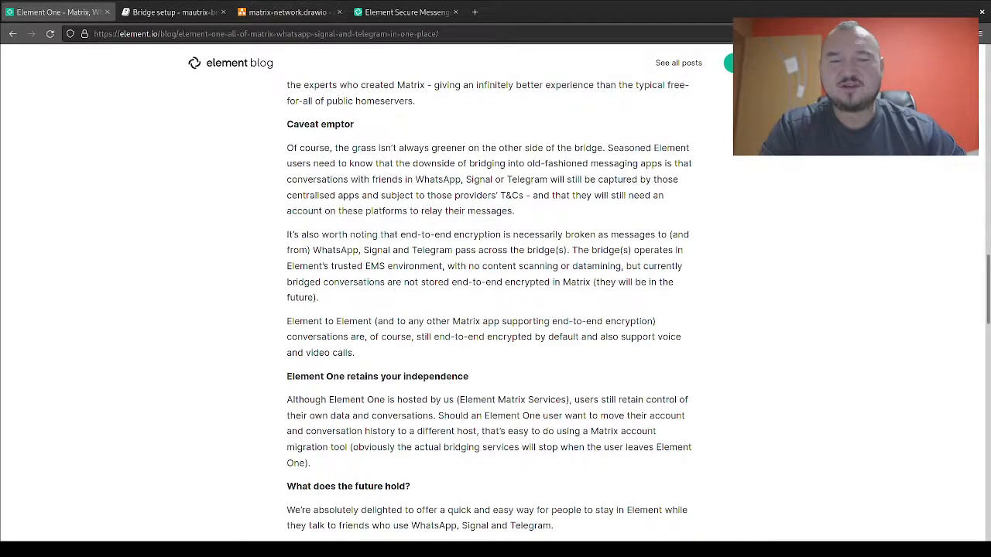
- Switch to the matrix-network.drawio diagram showing the Pure Matrix and Matrix + WhatsApp layouts
{"action": "left_click", "coordinate": [286, 12]}
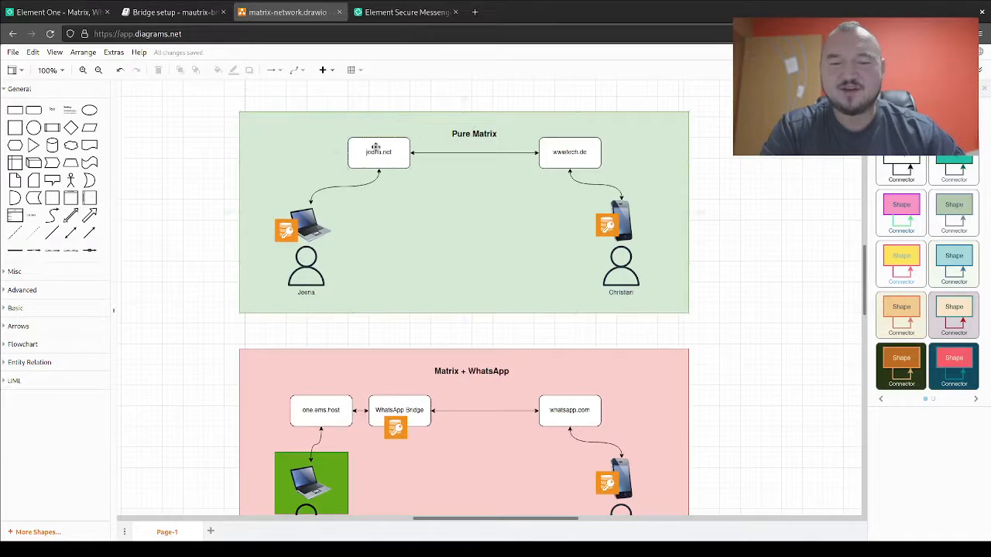
{"action": "mouse_move", "coordinate": [573, 277]}
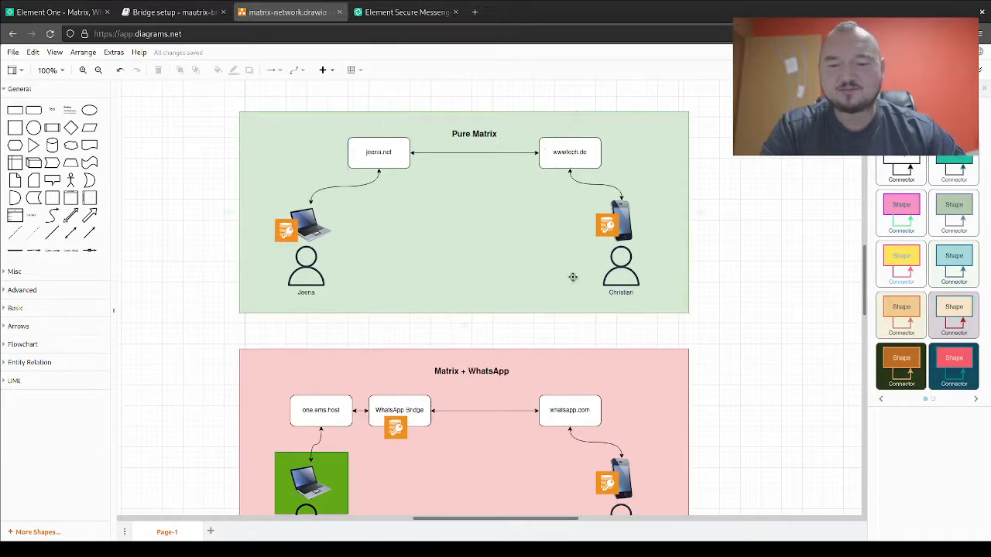
{"action": "mouse_move", "coordinate": [592, 151]}
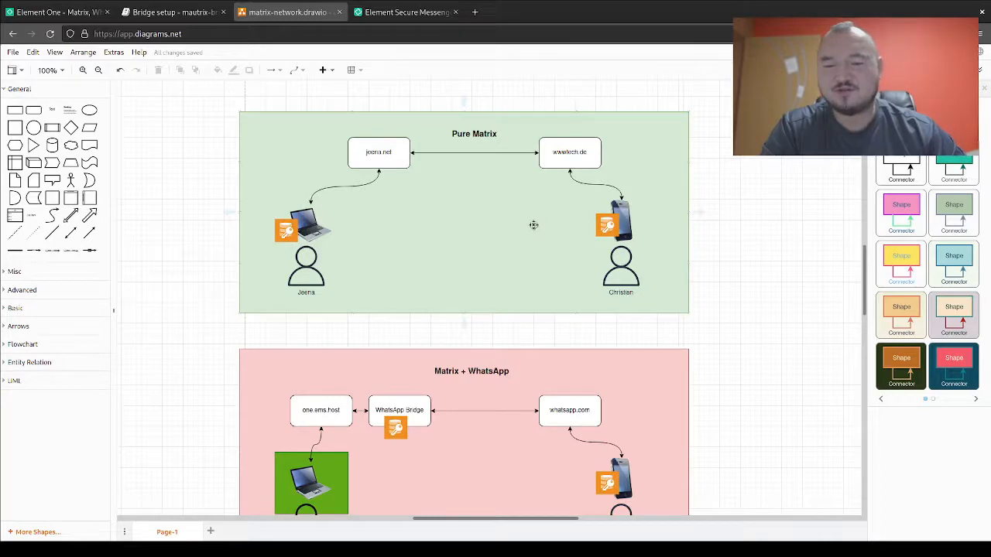
{"action": "mouse_move", "coordinate": [315, 233]}
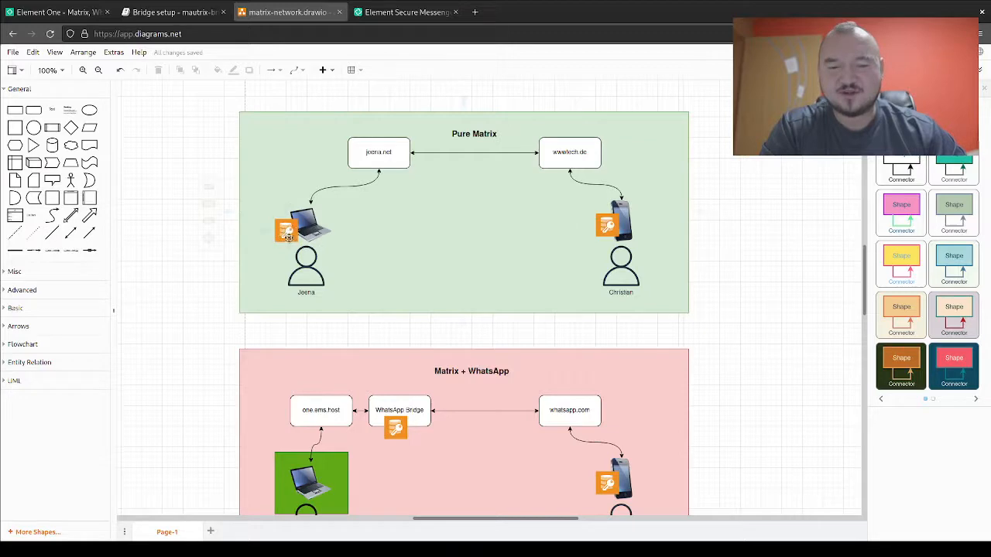
{"action": "mouse_move", "coordinate": [339, 179]}
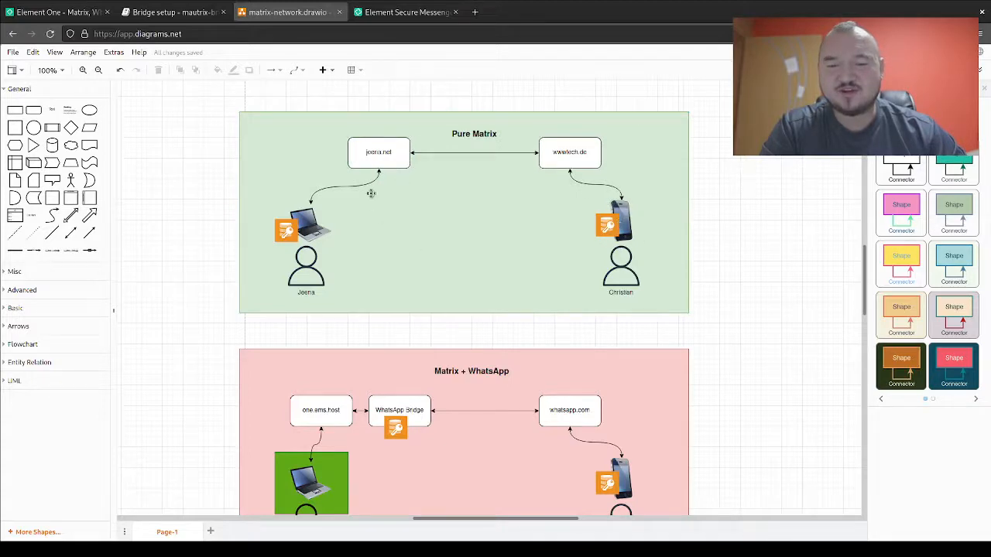
{"action": "mouse_move", "coordinate": [464, 247]}
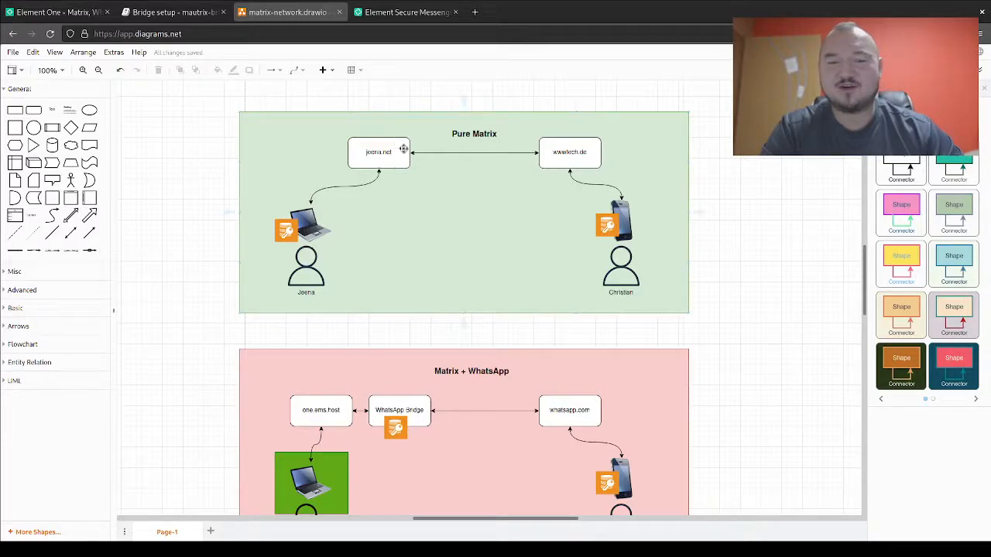
{"action": "mouse_move", "coordinate": [332, 215]}
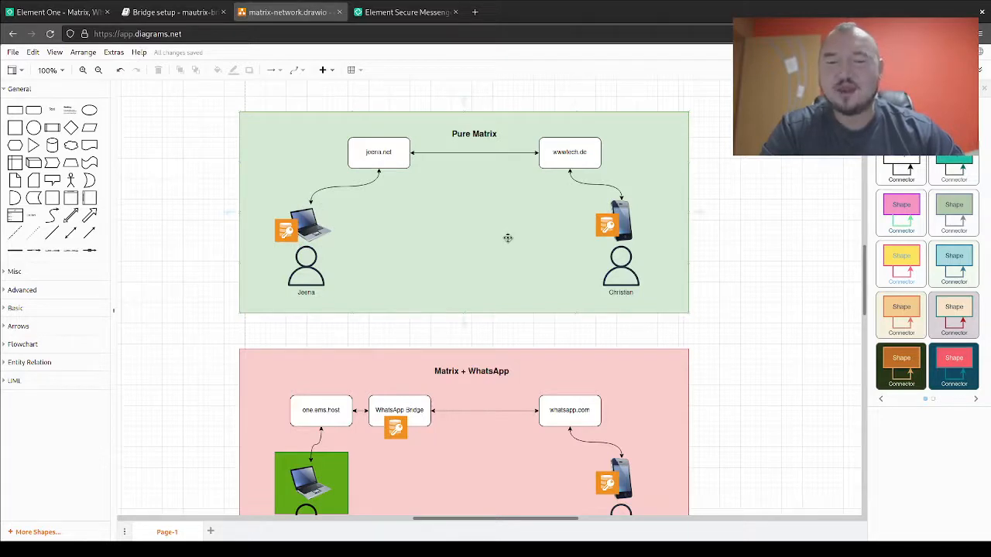
- Select the Matrix + WhatsApp container, then go back to the Element One blog tab
{"action": "scroll", "scroll_direction": "down", "scroll_amount": 3}
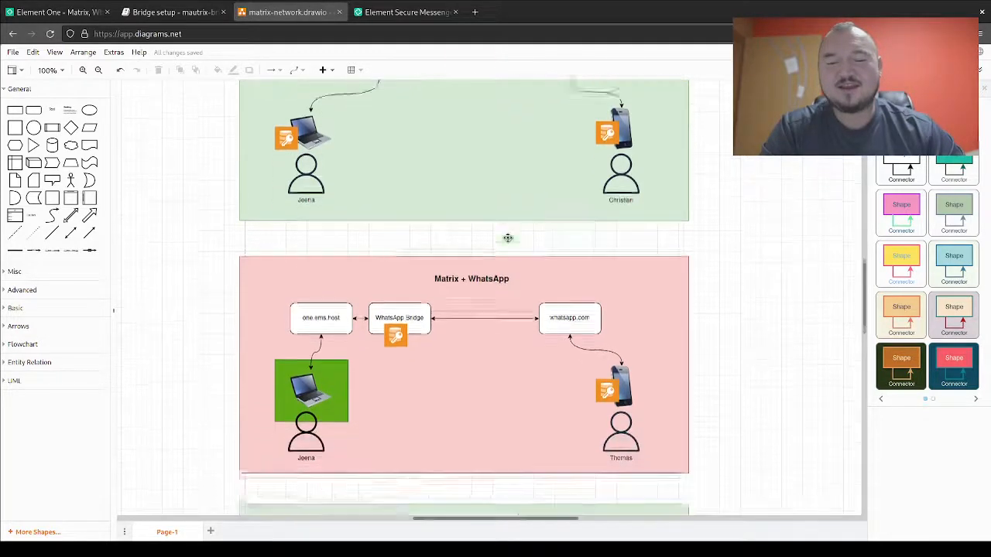
{"action": "scroll", "scroll_direction": "down", "scroll_amount": 3}
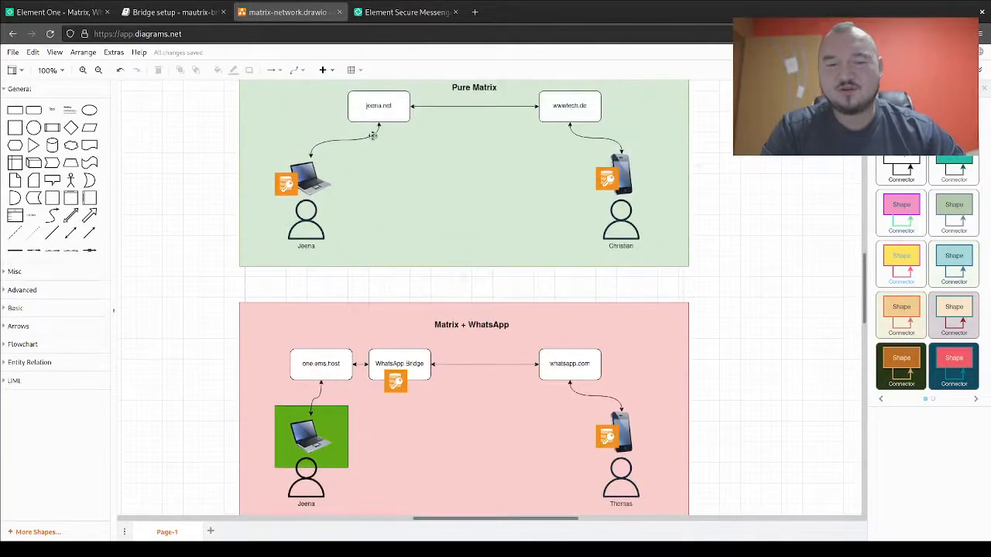
{"action": "scroll", "scroll_direction": "down", "scroll_amount": 3}
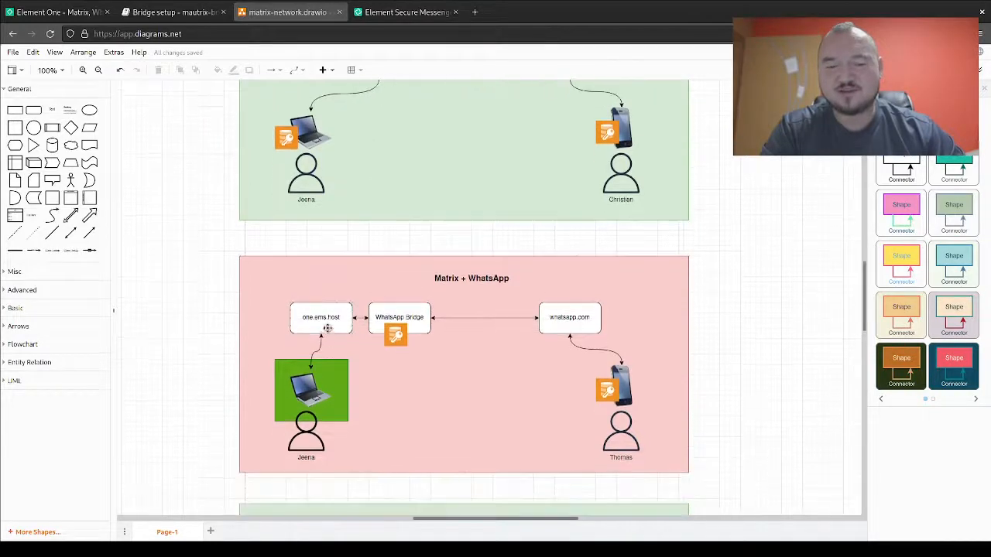
{"action": "scroll", "scroll_direction": "down", "scroll_amount": 3}
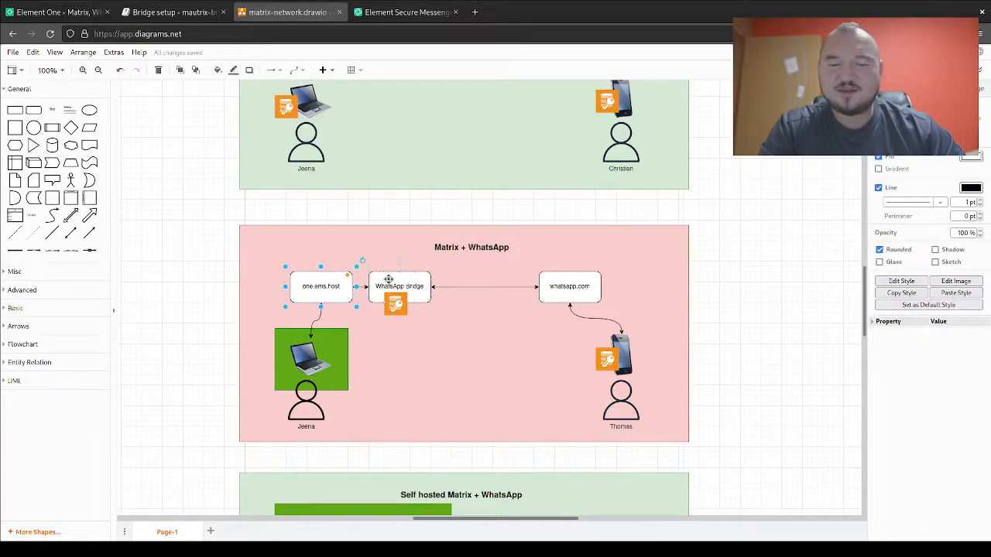
{"action": "left_click", "coordinate": [569, 287]}
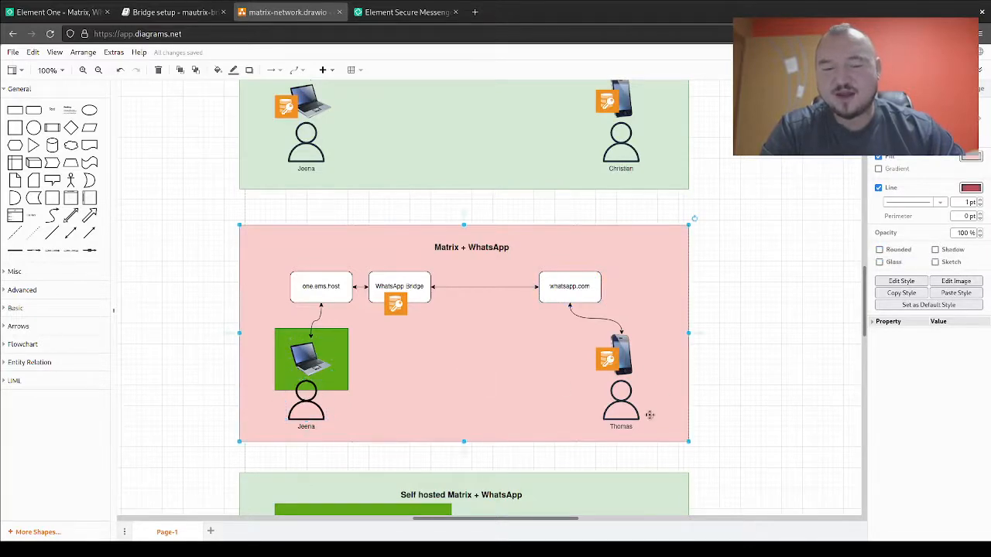
{"action": "mouse_move", "coordinate": [550, 293]}
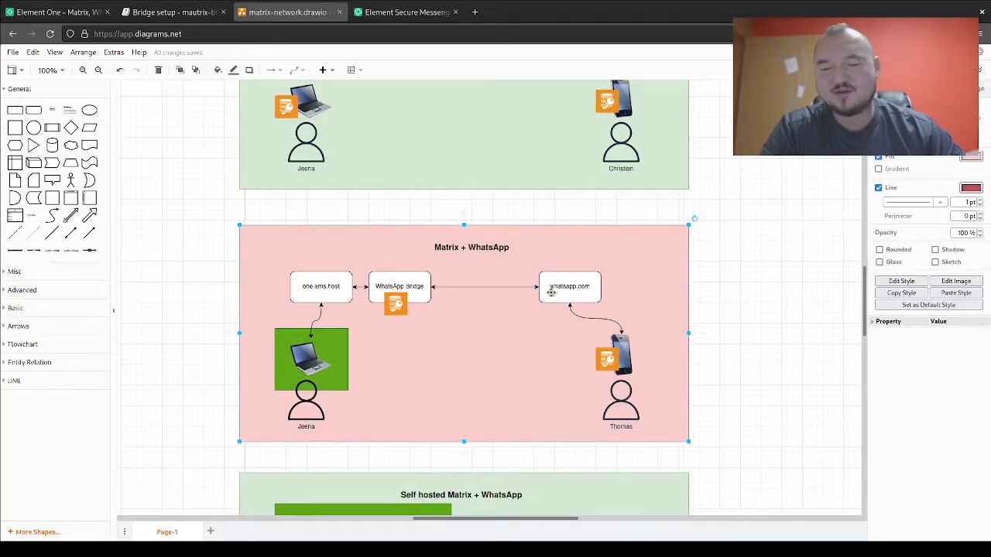
{"action": "mouse_move", "coordinate": [593, 321]}
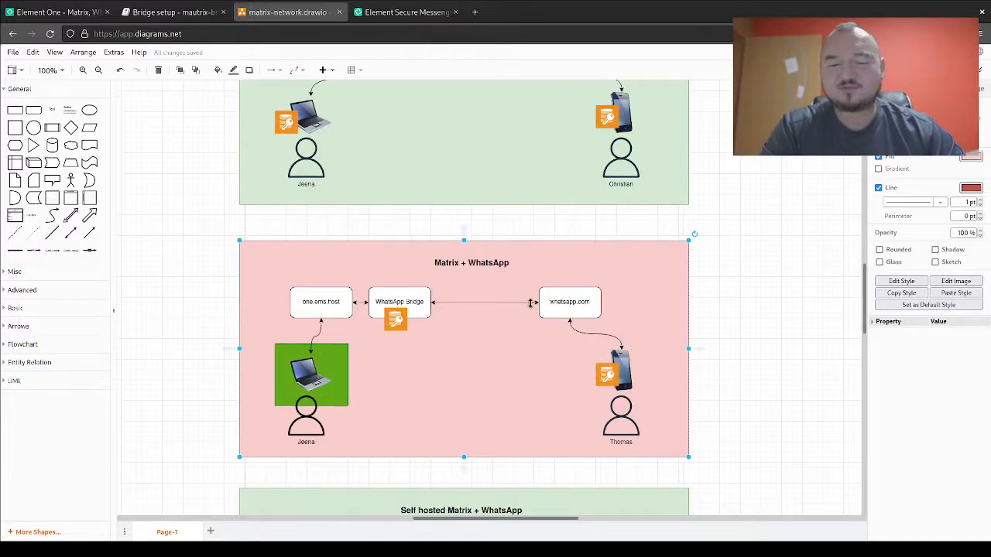
{"action": "mouse_move", "coordinate": [410, 302]}
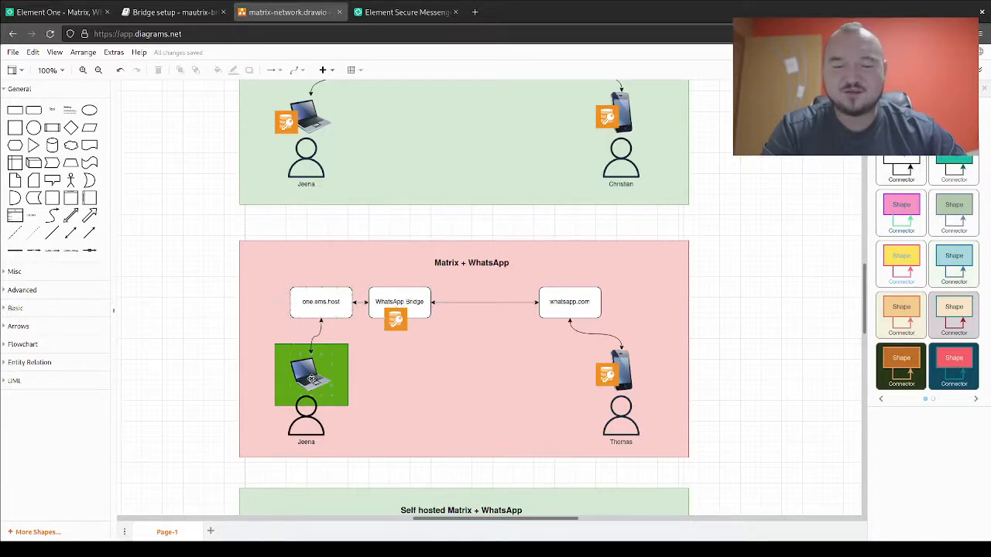
{"action": "mouse_move", "coordinate": [290, 364]}
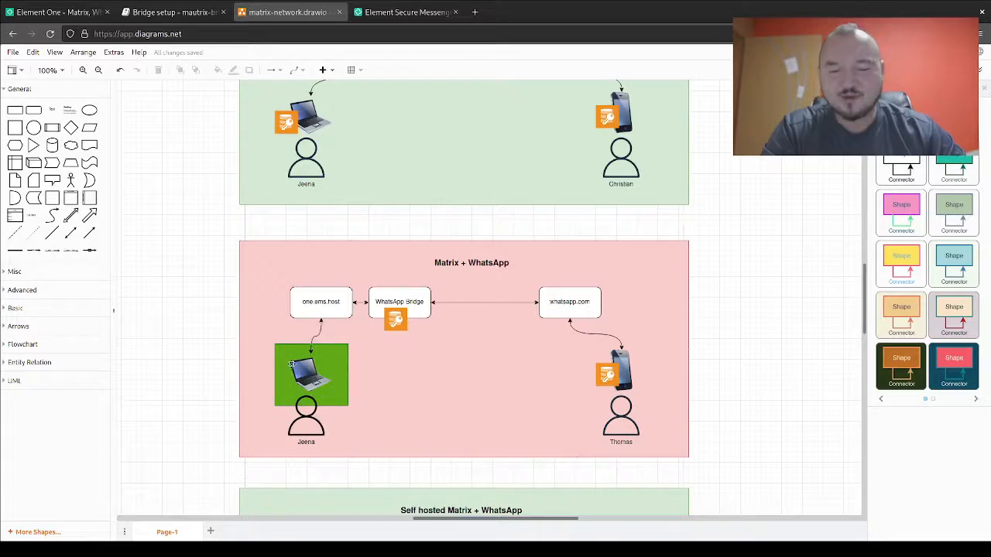
{"action": "left_click", "coordinate": [311, 374]}
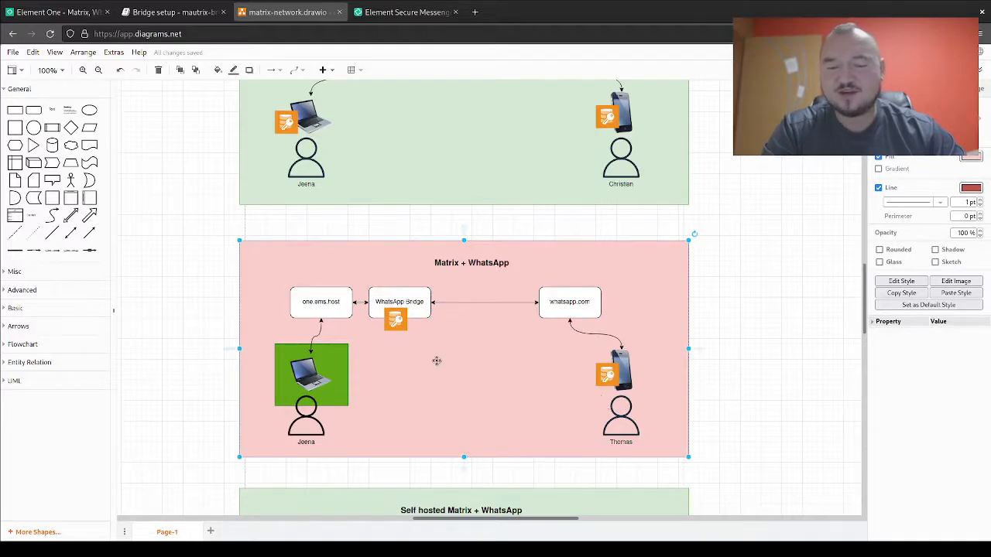
{"action": "left_click", "coordinate": [54, 12]}
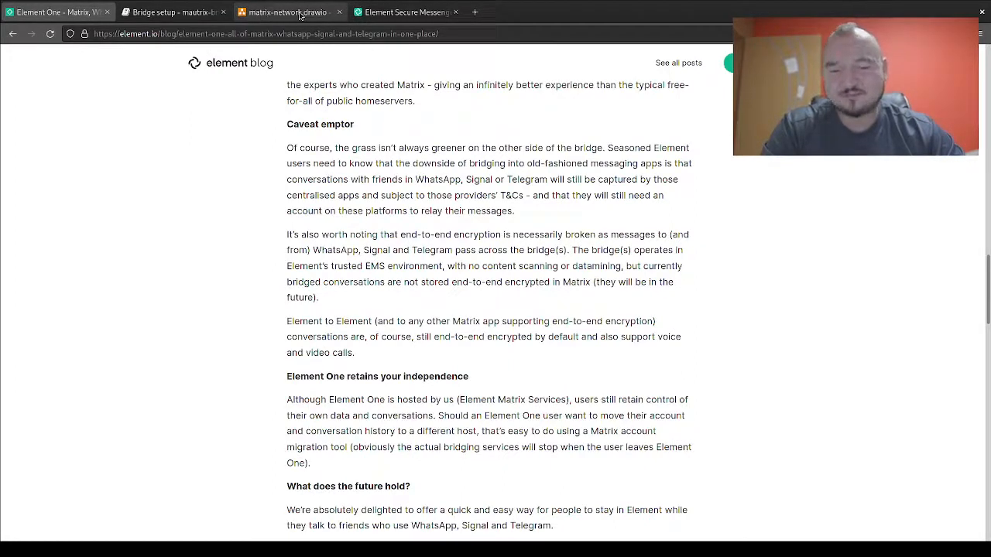
- Return to matrix-network.drawio and scroll to the Matrix + WhatsApp bridge layout
{"action": "left_click", "coordinate": [283, 12]}
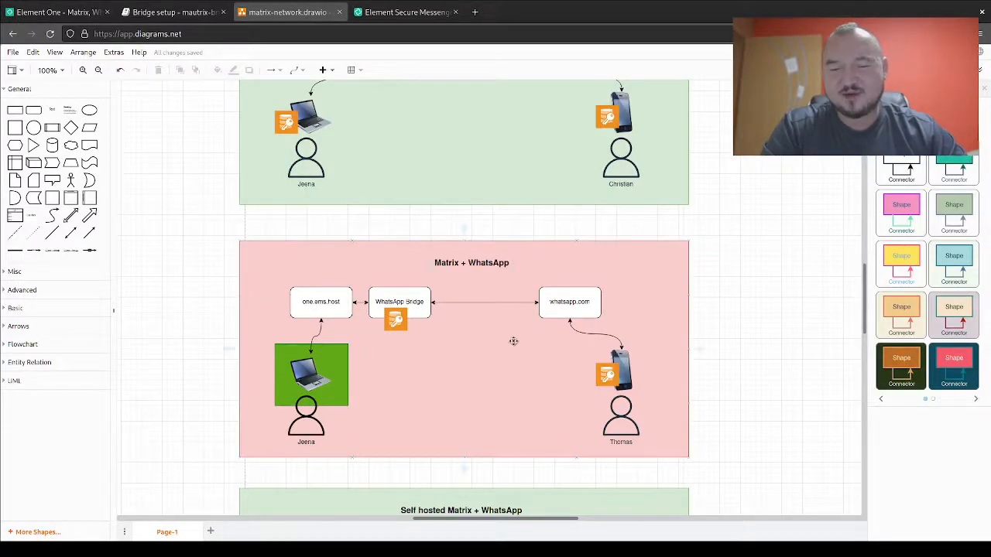
{"action": "scroll", "scroll_direction": "down", "scroll_amount": 3}
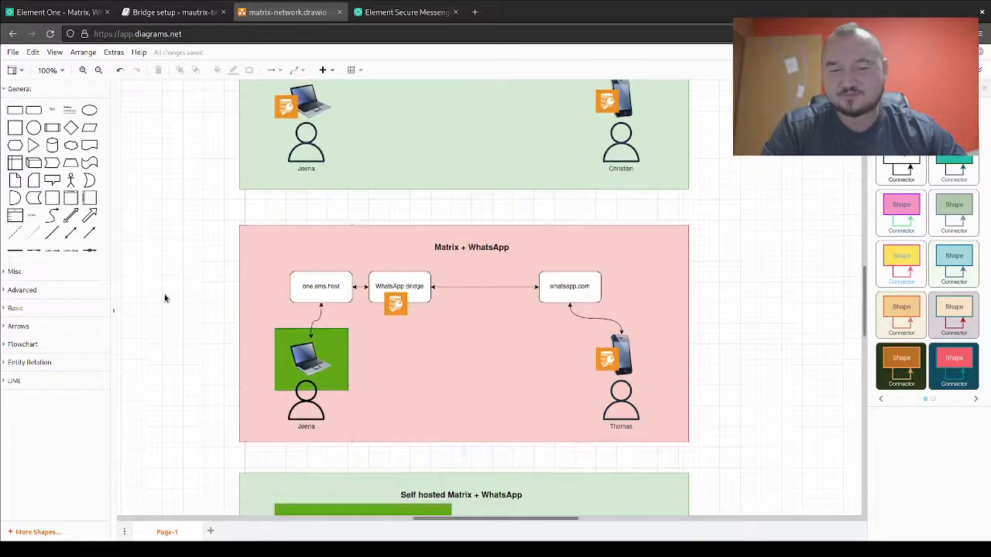
{"action": "mouse_move", "coordinate": [526, 284]}
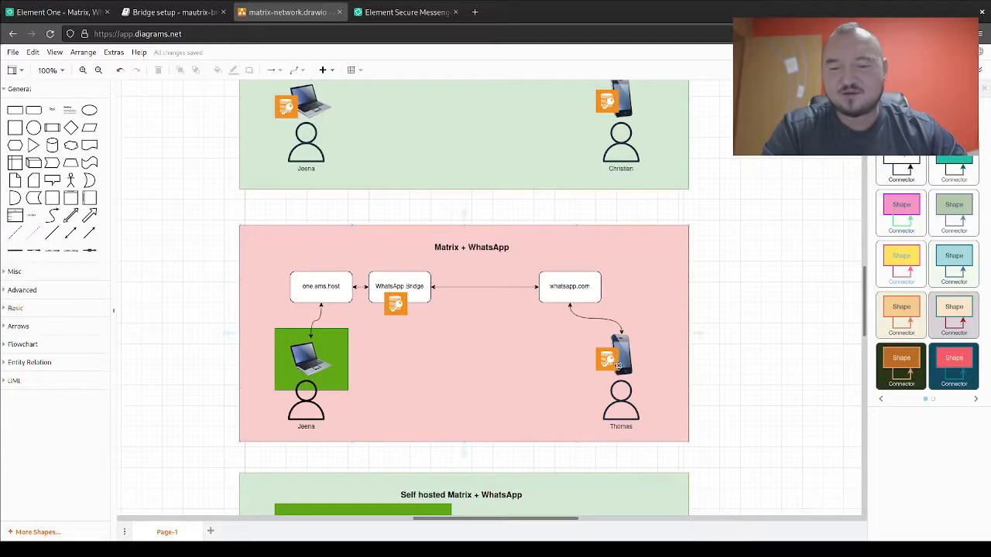
{"action": "mouse_move", "coordinate": [238, 265]}
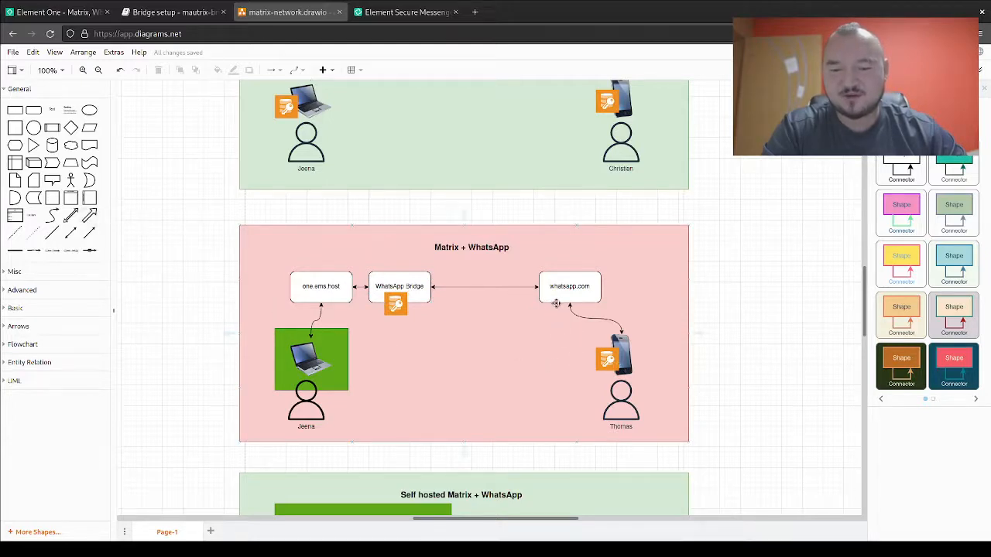
{"action": "mouse_move", "coordinate": [554, 302]}
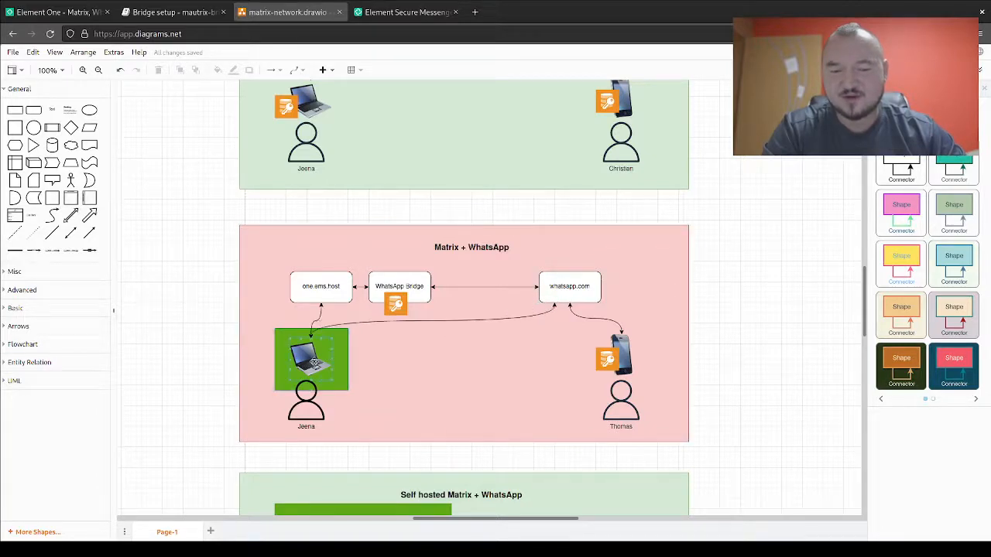
- Select the laptop-to-whatsapp.com connector and WhatsApp Bridge key icon, removing the direct link
{"action": "left_click", "coordinate": [432, 321]}
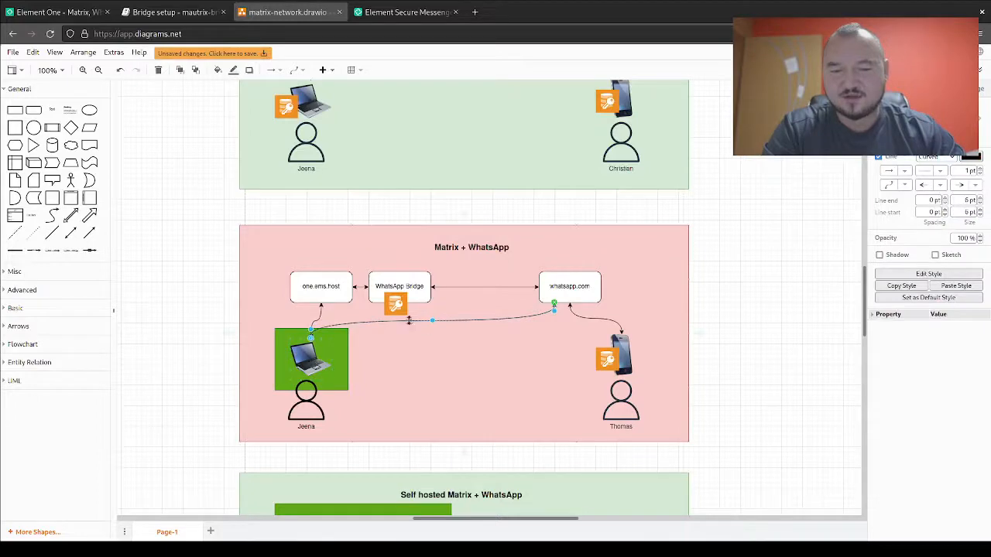
{"action": "left_click", "coordinate": [396, 302]}
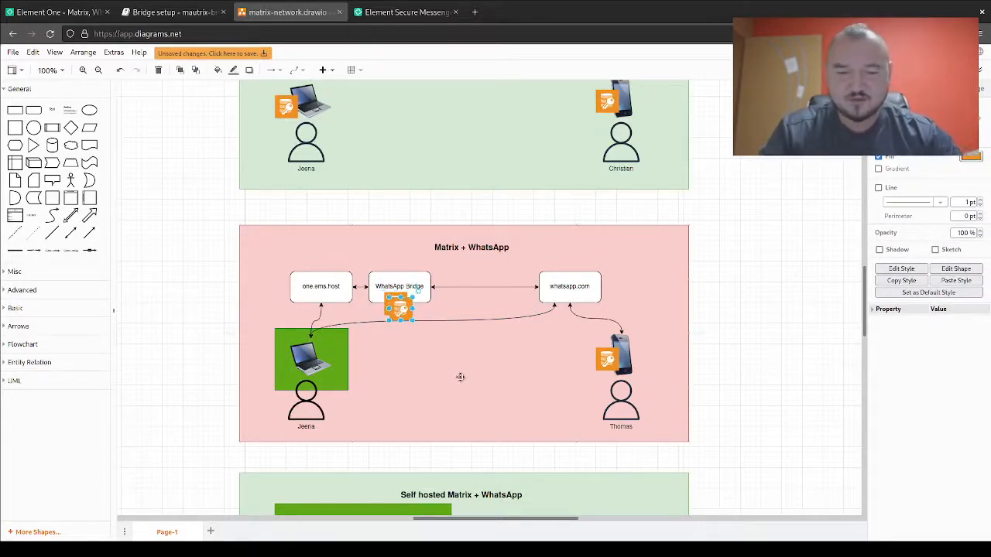
{"action": "left_click_drag", "start_coordinate": [399, 305], "coordinate": [334, 344]}
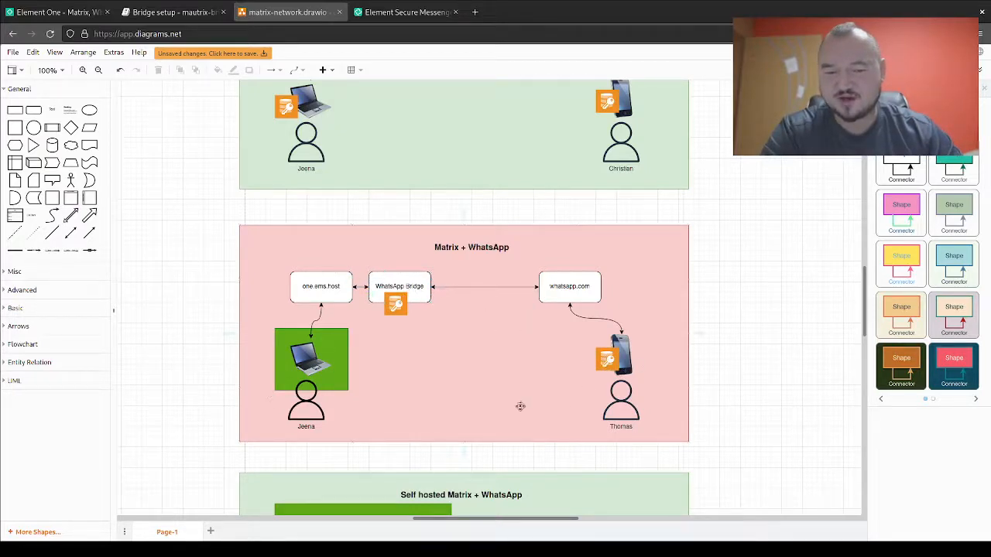
{"action": "mouse_move", "coordinate": [487, 326]}
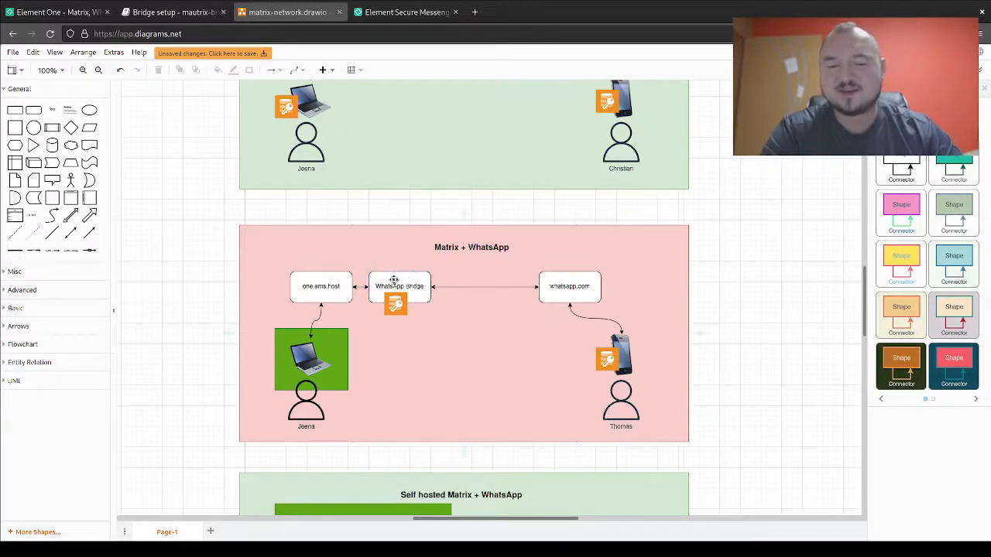
{"action": "mouse_move", "coordinate": [433, 399]}
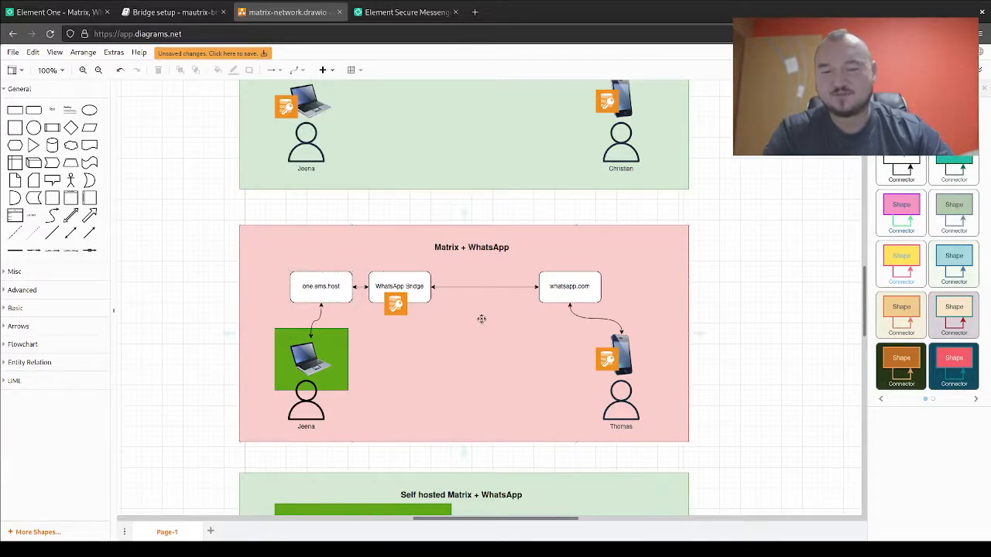
{"action": "scroll", "scroll_direction": "down", "scroll_amount": 3}
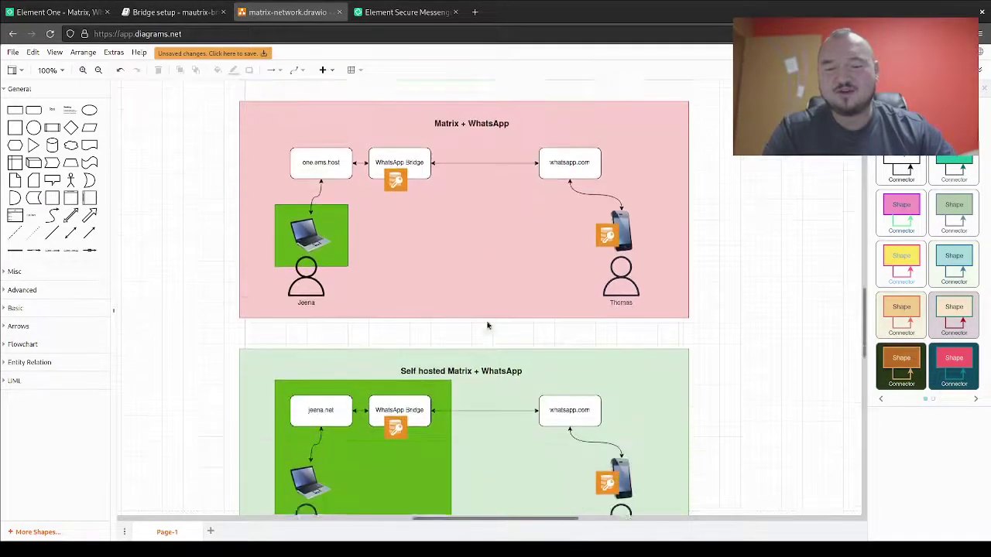
{"action": "scroll", "scroll_direction": "down", "scroll_amount": 3}
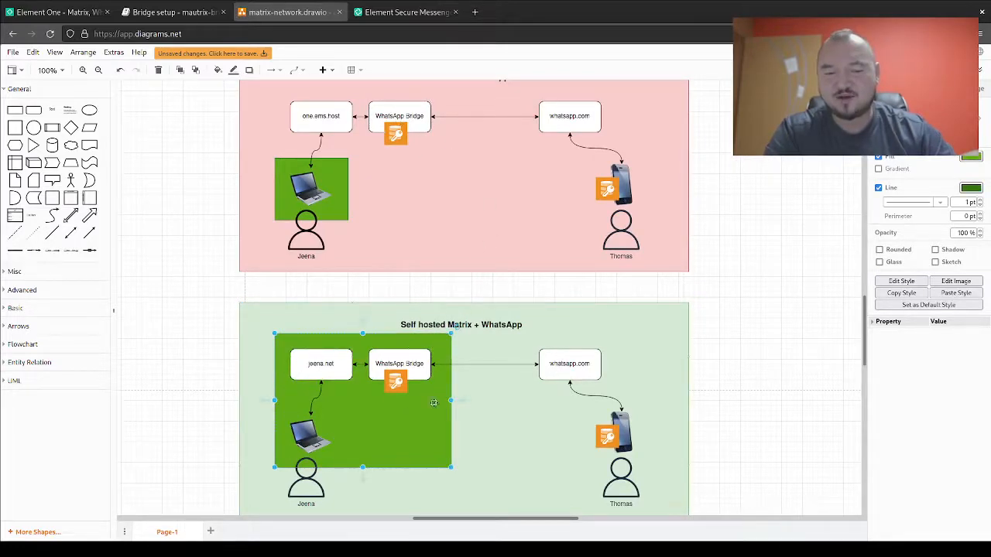
{"action": "mouse_move", "coordinate": [606, 436]}
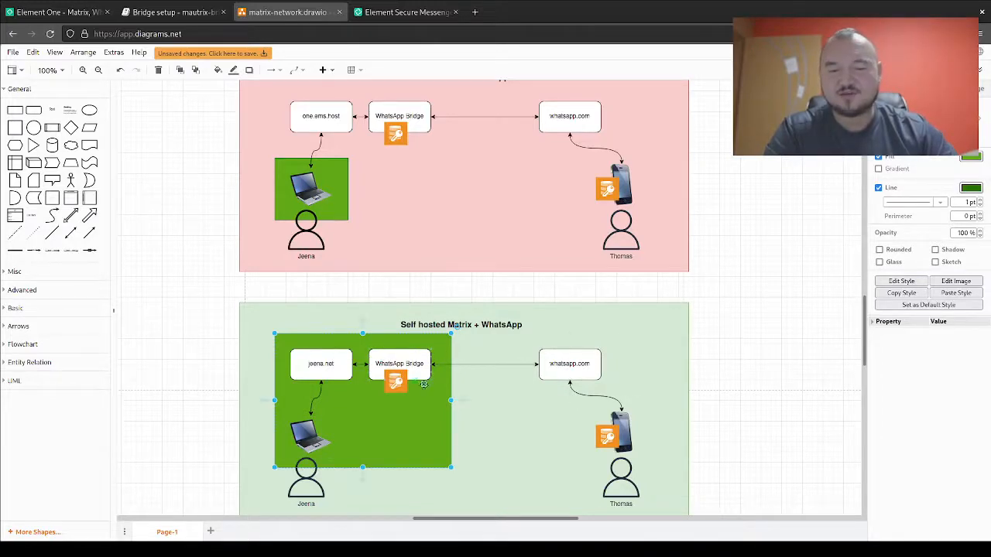
{"action": "scroll", "scroll_direction": "down", "scroll_amount": 3}
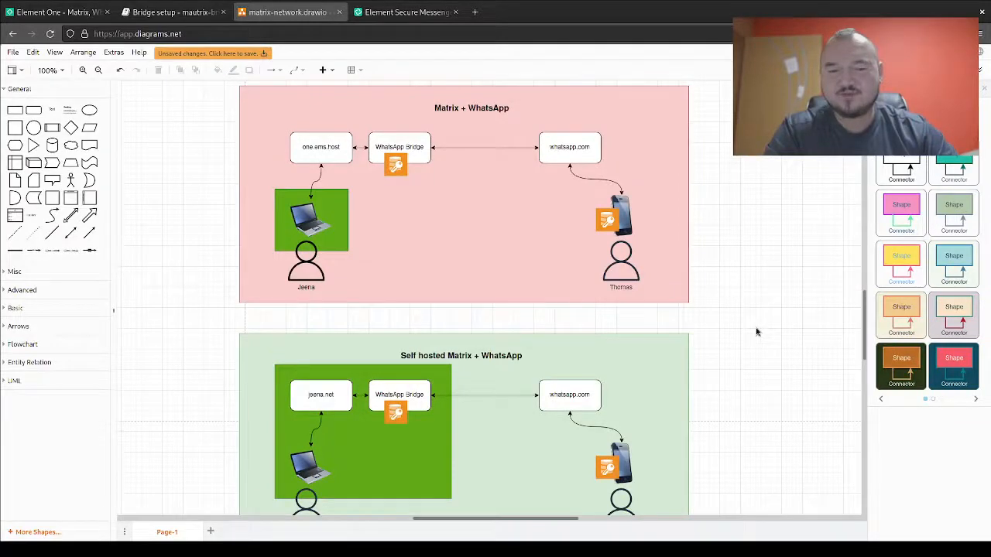
{"action": "scroll", "scroll_direction": "down", "scroll_amount": 3}
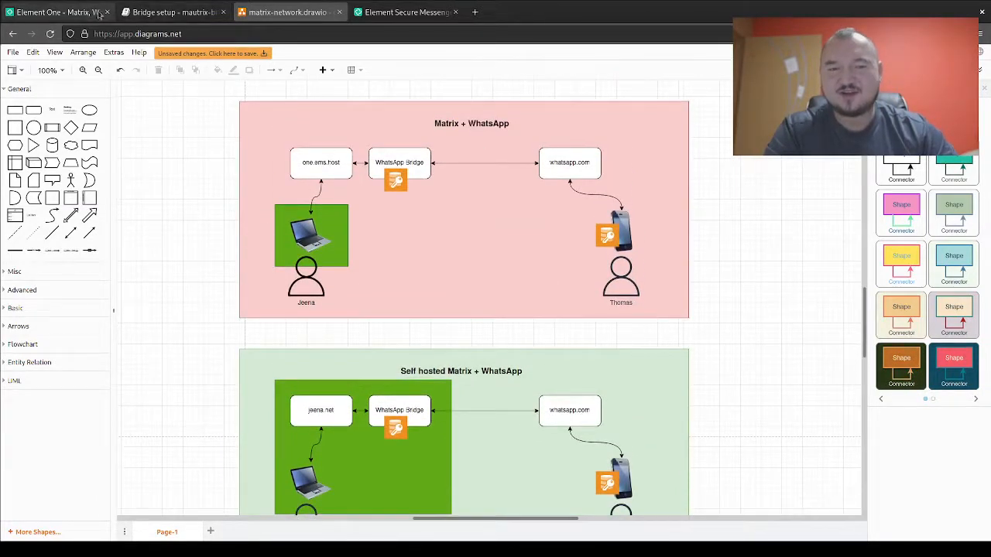
{"action": "left_click", "coordinate": [55, 13]}
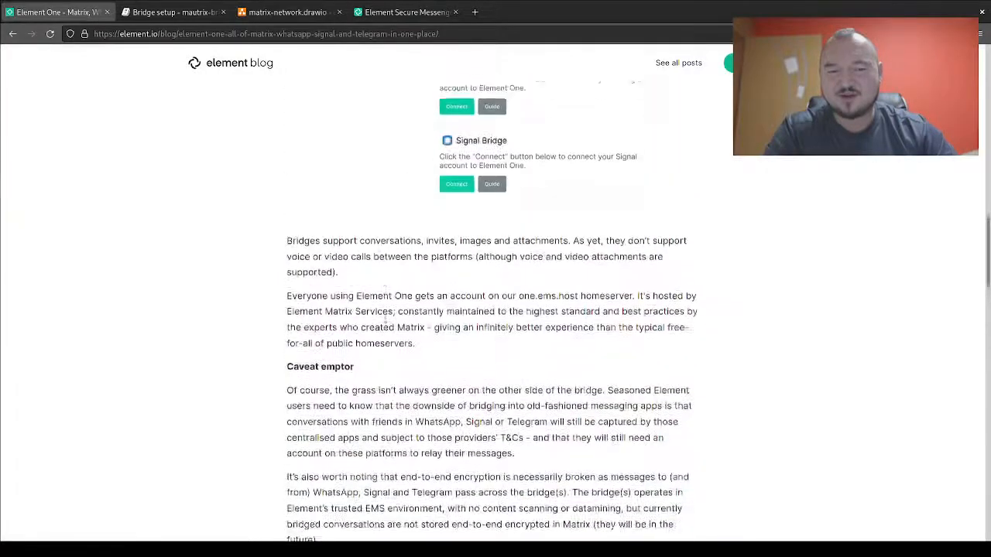
{"action": "scroll", "scroll_direction": "up", "scroll_amount": 3}
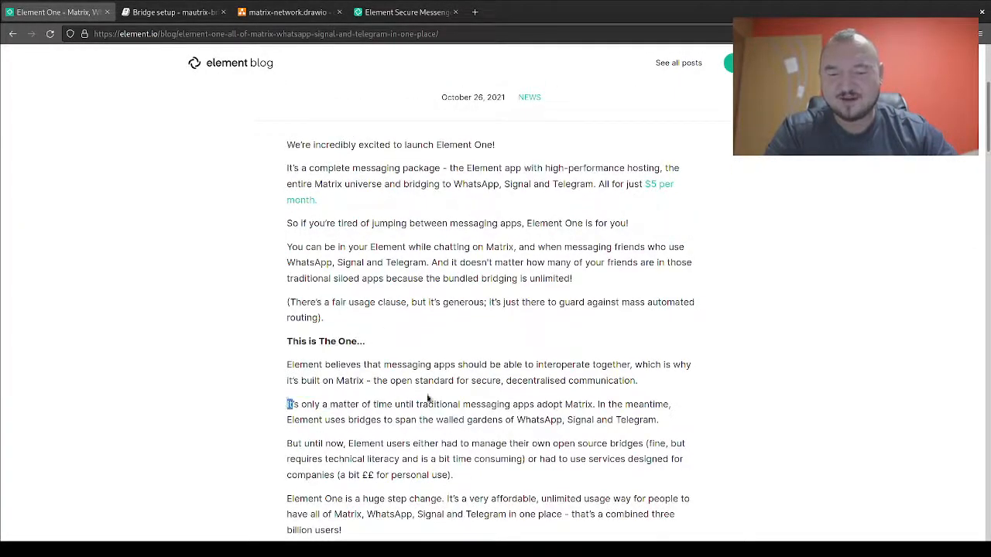
{"action": "left_click_drag", "start_coordinate": [286, 404], "coordinate": [594, 403]}
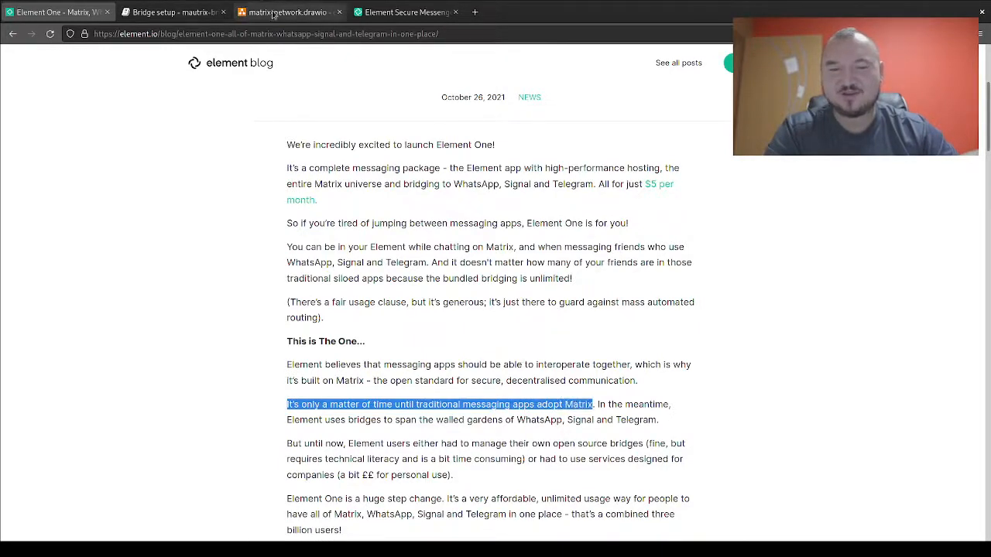
{"action": "left_click", "coordinate": [275, 13]}
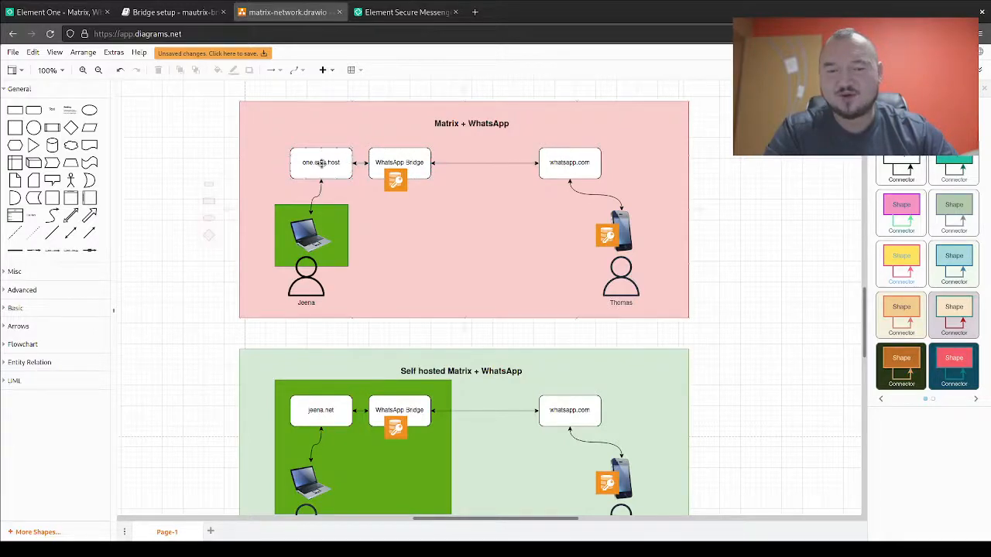
{"action": "mouse_move", "coordinate": [533, 178]}
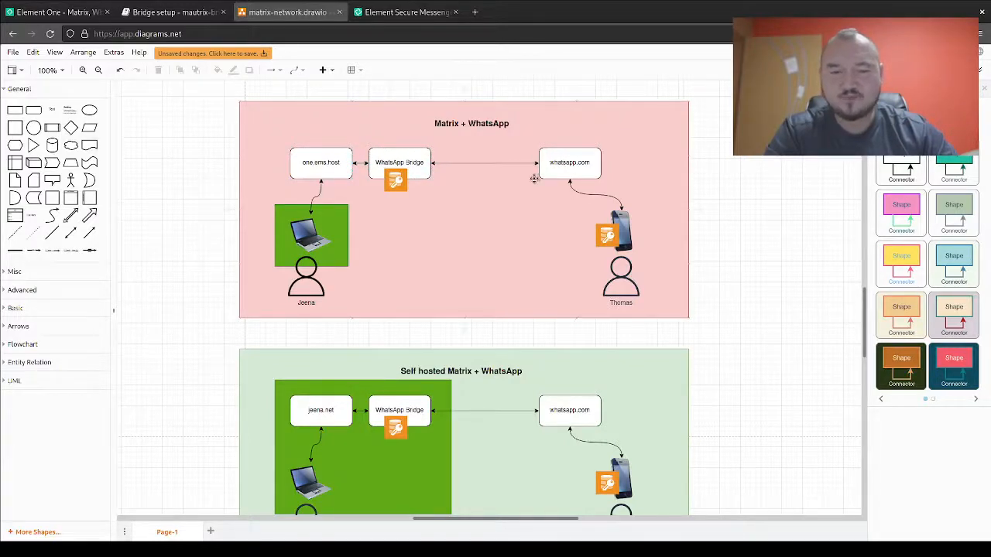
{"action": "mouse_move", "coordinate": [498, 137]}
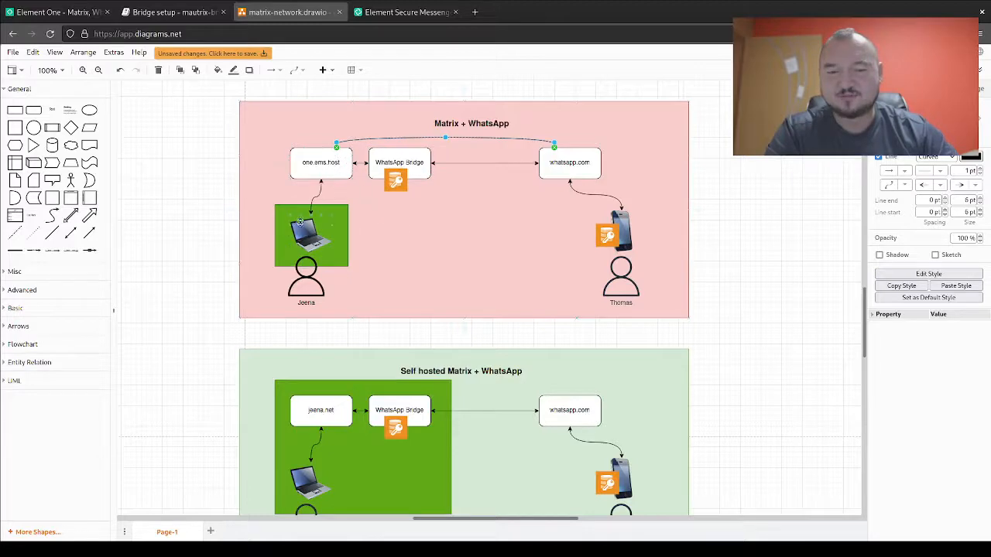
- Copy the WhatsApp Bridge key icon onto Jeena's green laptop box
{"action": "left_click", "coordinate": [395, 180]}
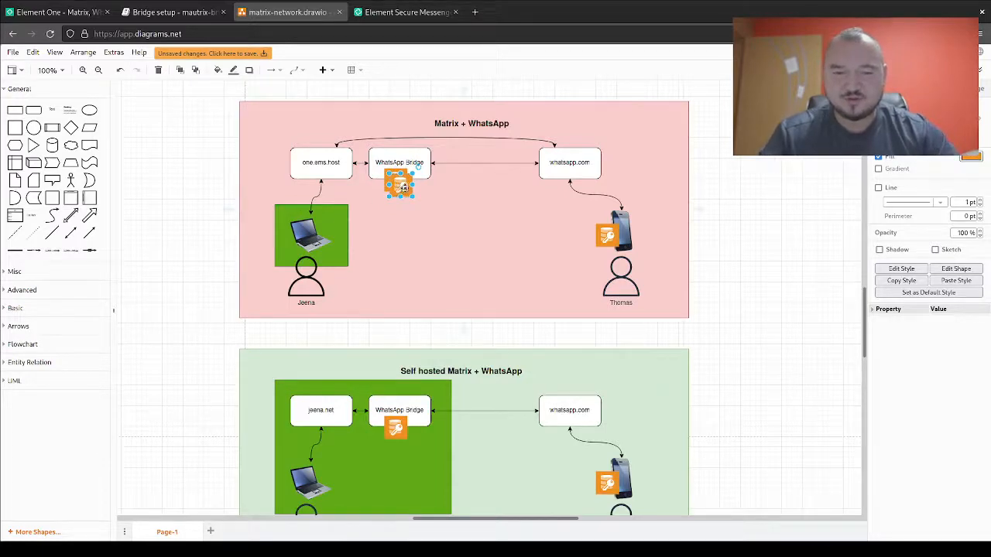
{"action": "left_click_drag", "start_coordinate": [398, 184], "coordinate": [292, 205]}
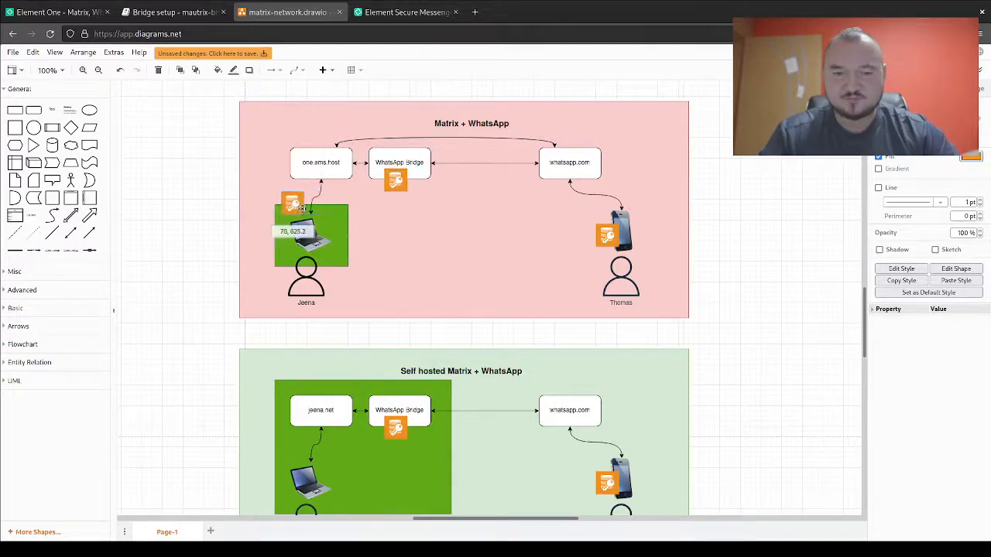